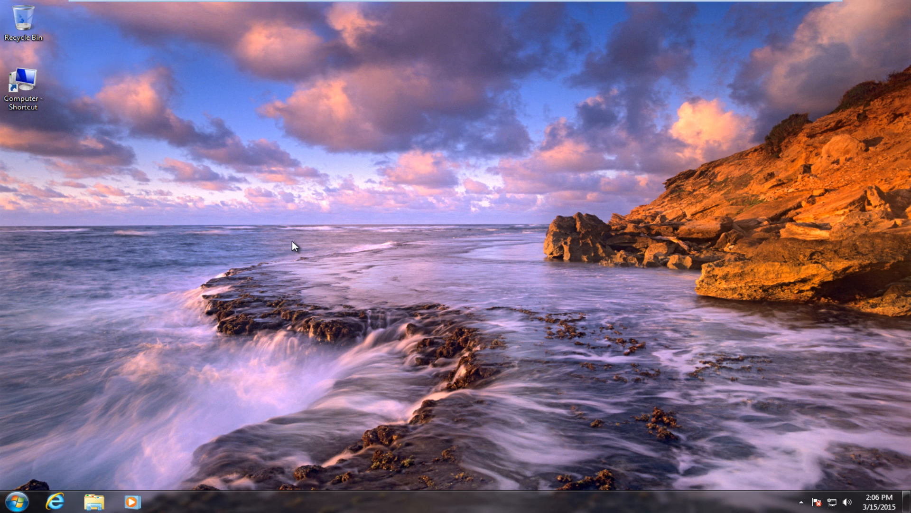
{"action": "mouse_move", "coordinate": [285, 250]}
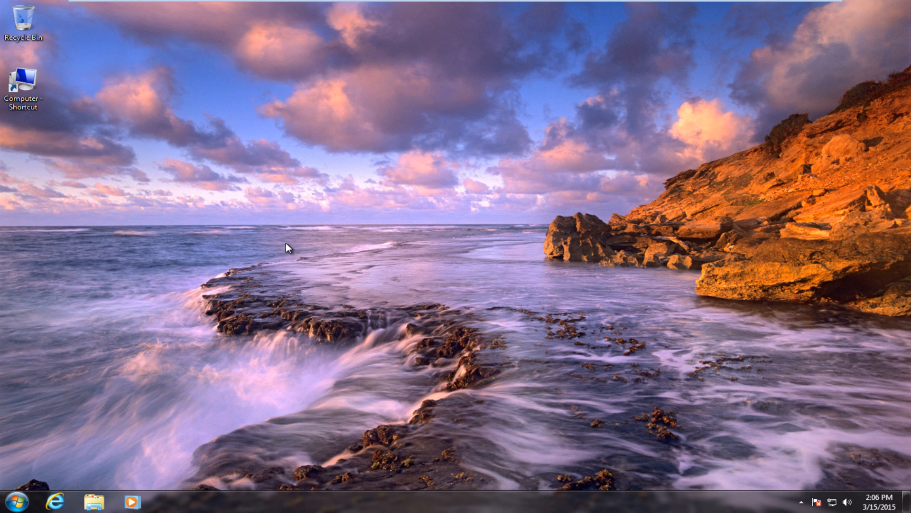
{"action": "mouse_move", "coordinate": [326, 243]}
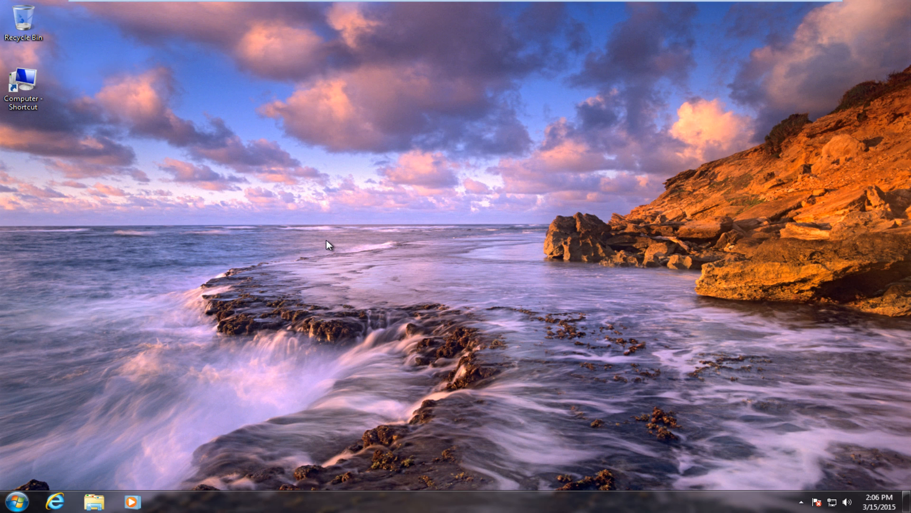
{"action": "mouse_move", "coordinate": [324, 245]}
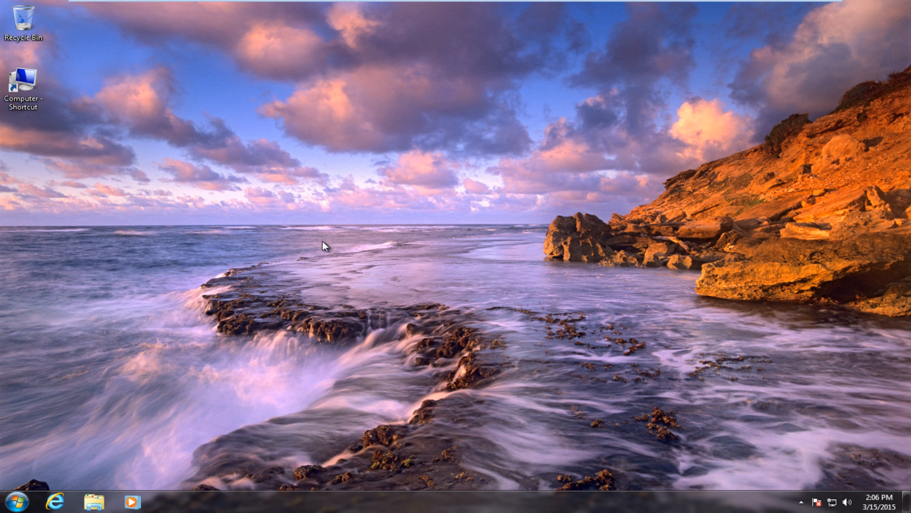
{"action": "mouse_move", "coordinate": [297, 260]}
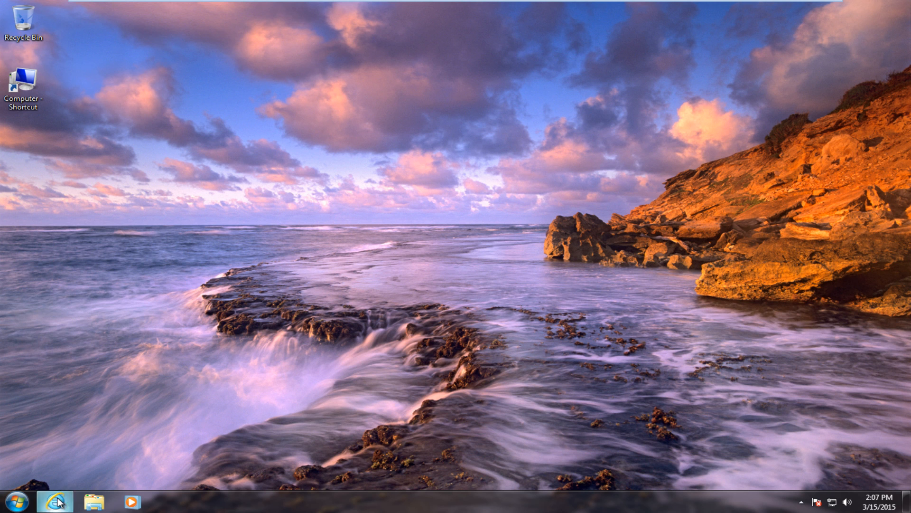
Step: Go to insider.windows.com in Internet Explorer
{"action": "left_click", "coordinate": [54, 501]}
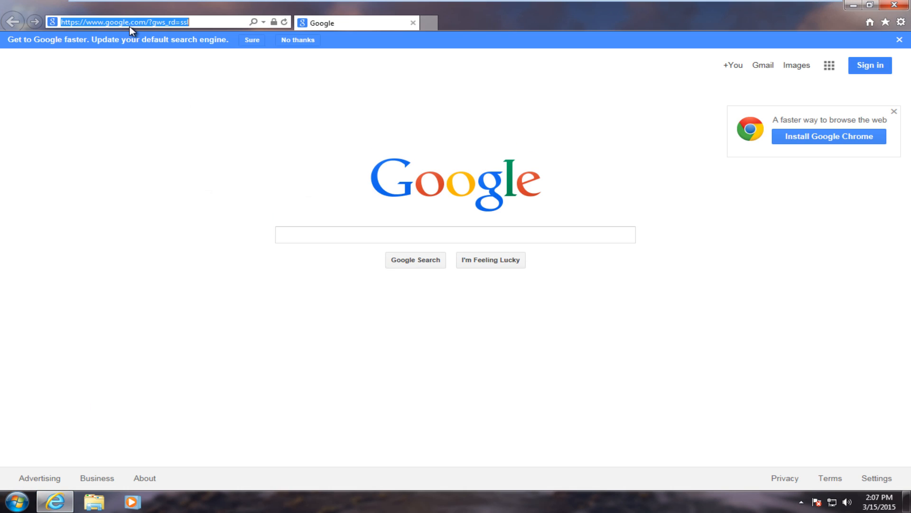
{"action": "type", "text": "insider.windows.com/"}
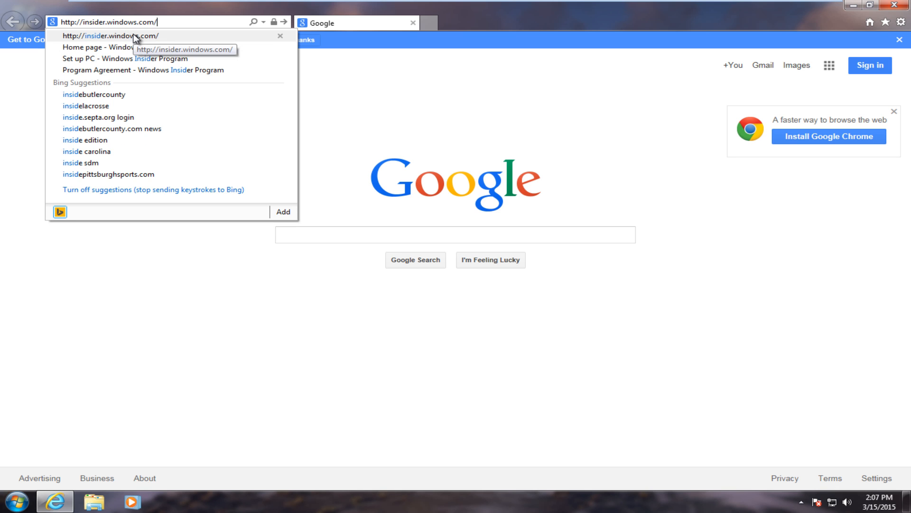
{"action": "left_click", "coordinate": [114, 36]}
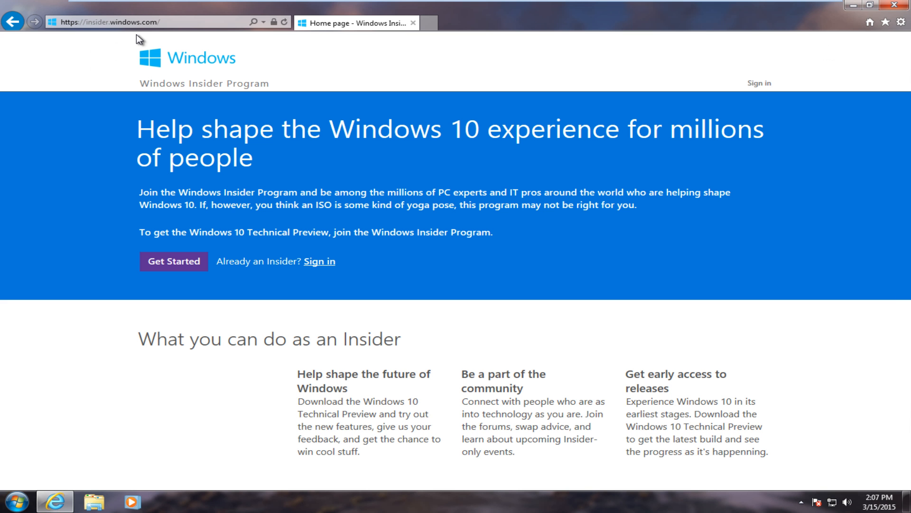
Step: Sign in to the Windows Insider Program with the Microsoft account
{"action": "left_click", "coordinate": [758, 84]}
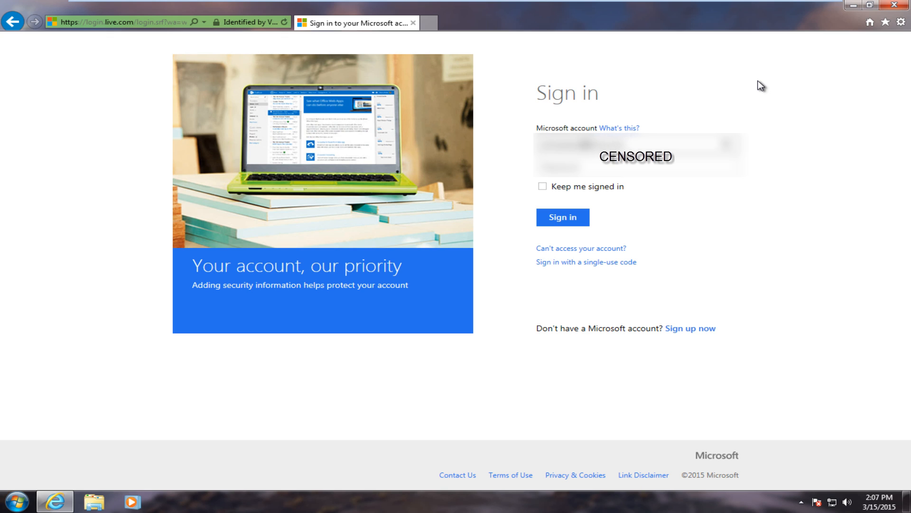
{"action": "mouse_move", "coordinate": [820, 124]}
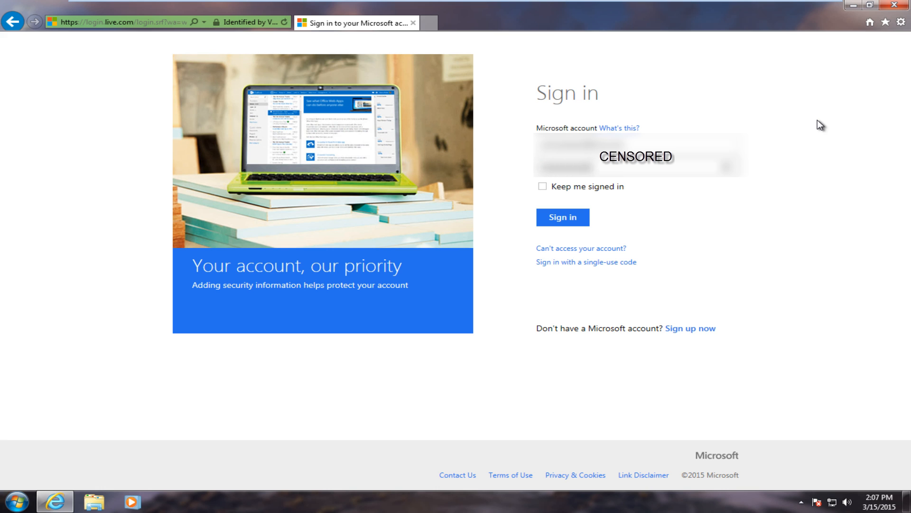
{"action": "left_click", "coordinate": [562, 217]}
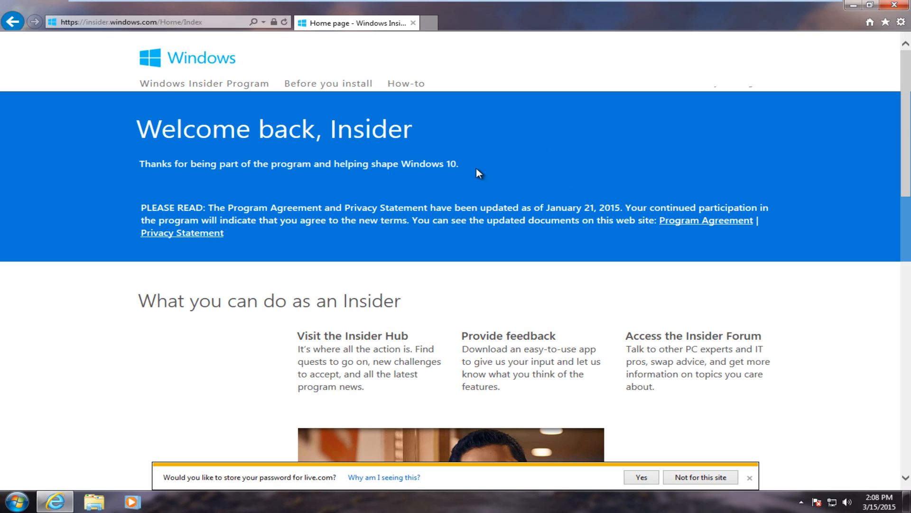
{"action": "mouse_move", "coordinate": [496, 189]}
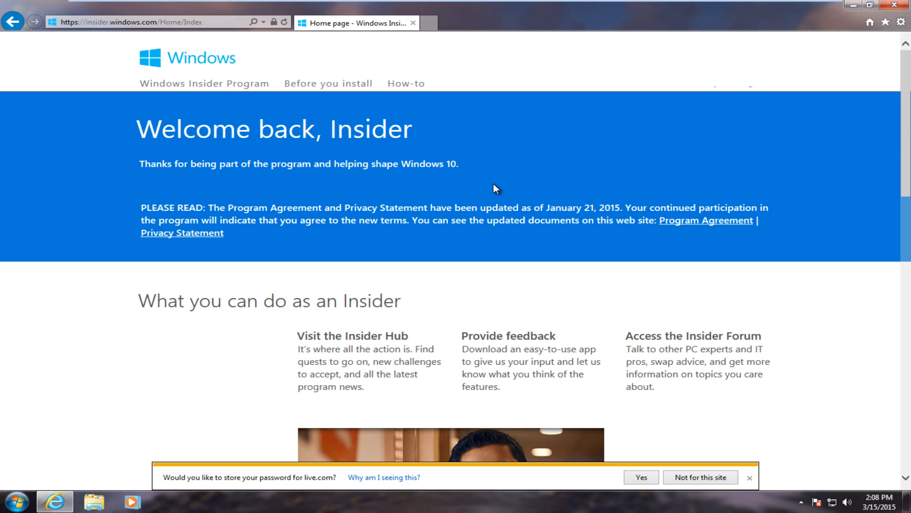
{"action": "mouse_move", "coordinate": [283, 203]}
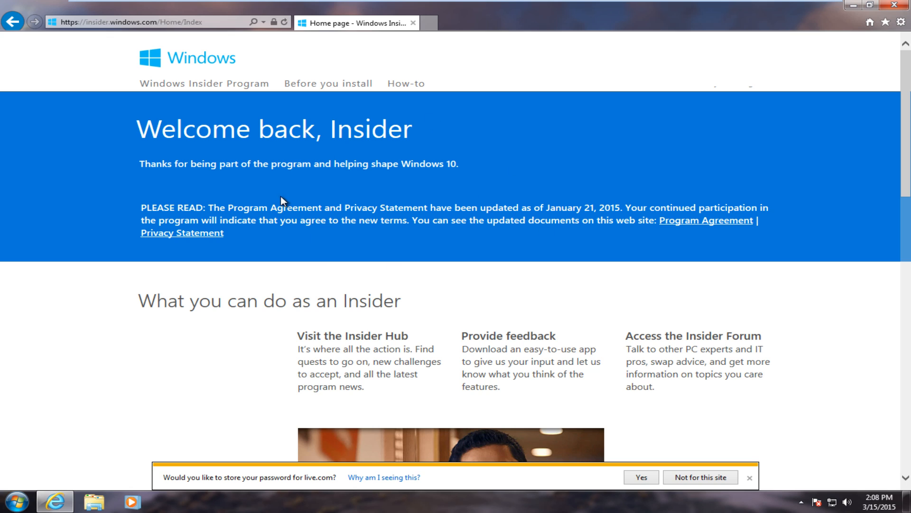
{"action": "mouse_move", "coordinate": [319, 159]}
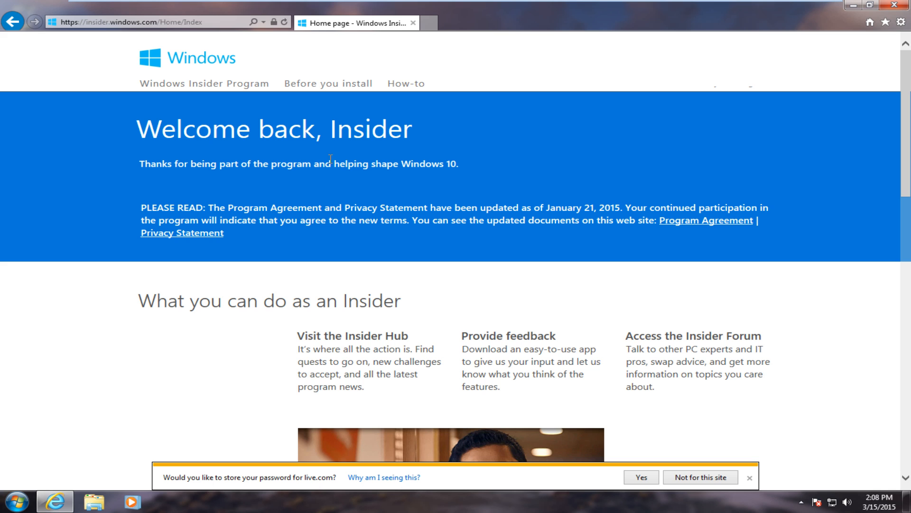
{"action": "mouse_move", "coordinate": [357, 161]}
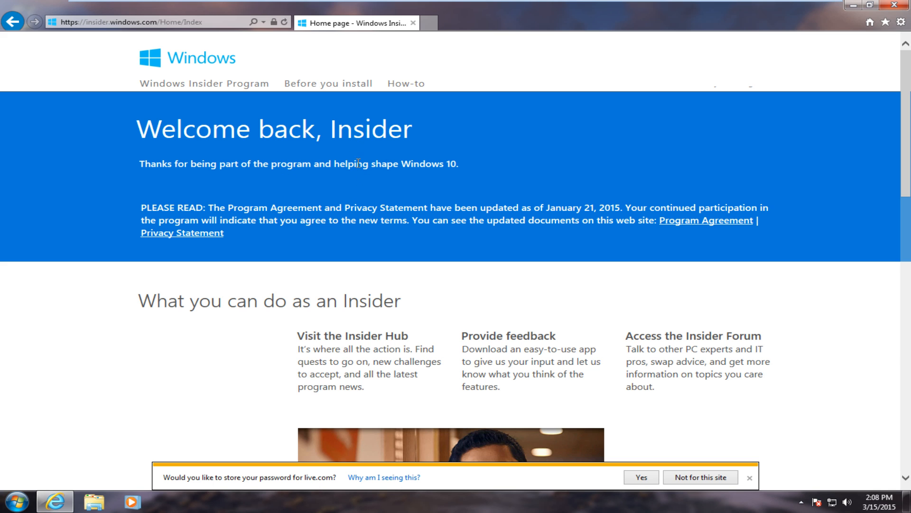
Step: Choose Get started for PC and Get the preview to reach the Windows10TechnicalPreview.exe download
{"action": "scroll", "scroll_direction": "down", "scroll_amount": 3}
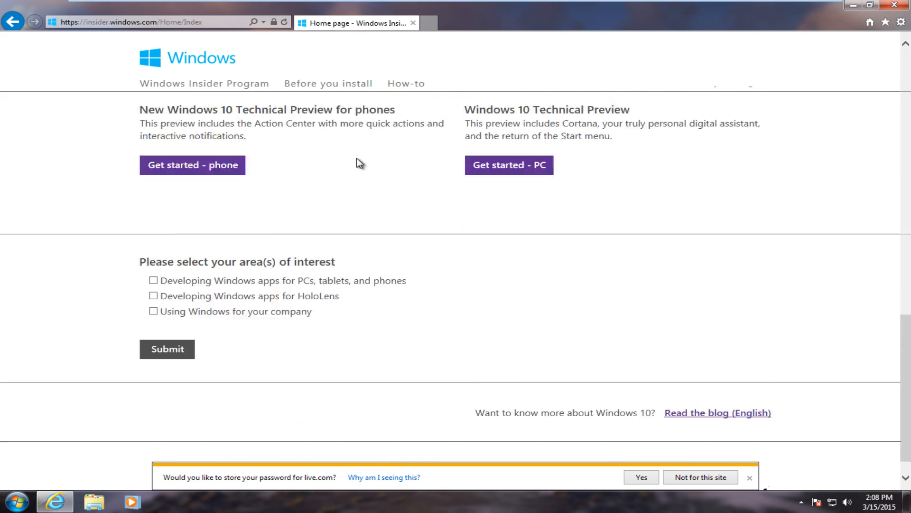
{"action": "scroll", "scroll_direction": "up", "scroll_amount": 3}
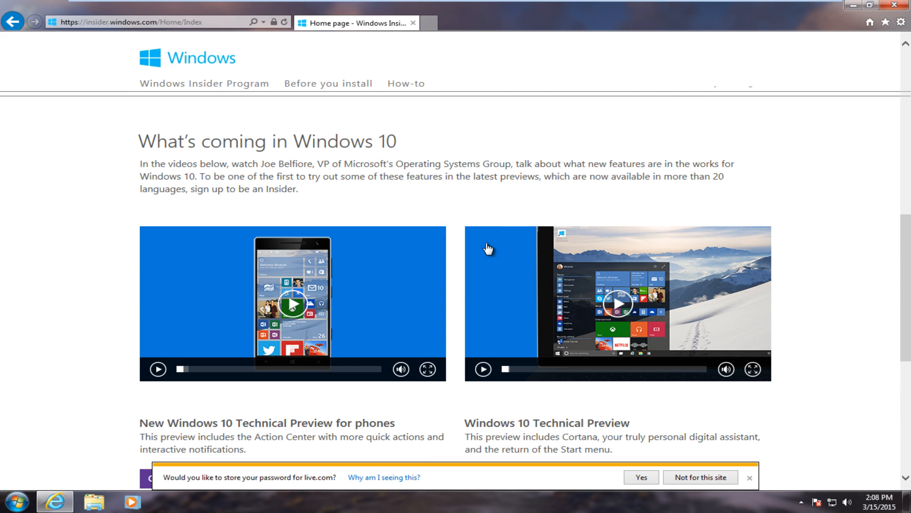
{"action": "scroll", "scroll_direction": "down", "scroll_amount": 3}
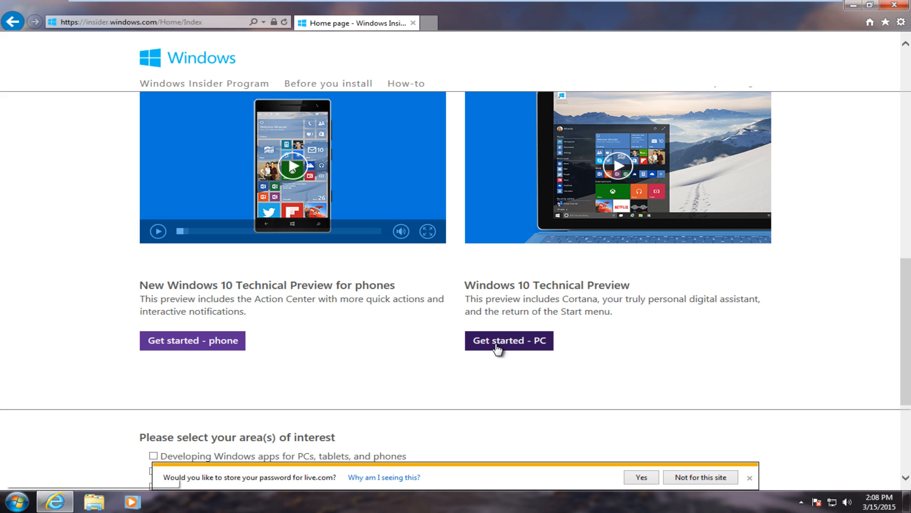
{"action": "left_click", "coordinate": [508, 340]}
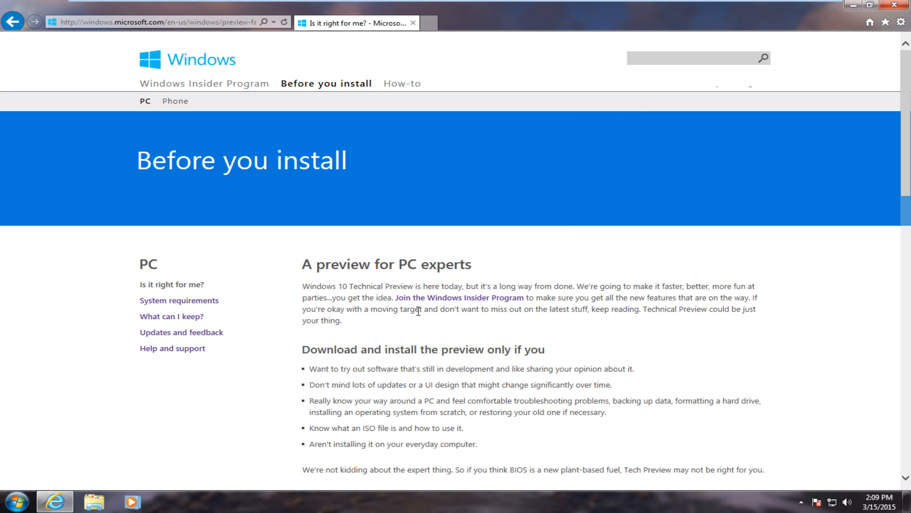
{"action": "scroll", "scroll_direction": "down", "scroll_amount": 3}
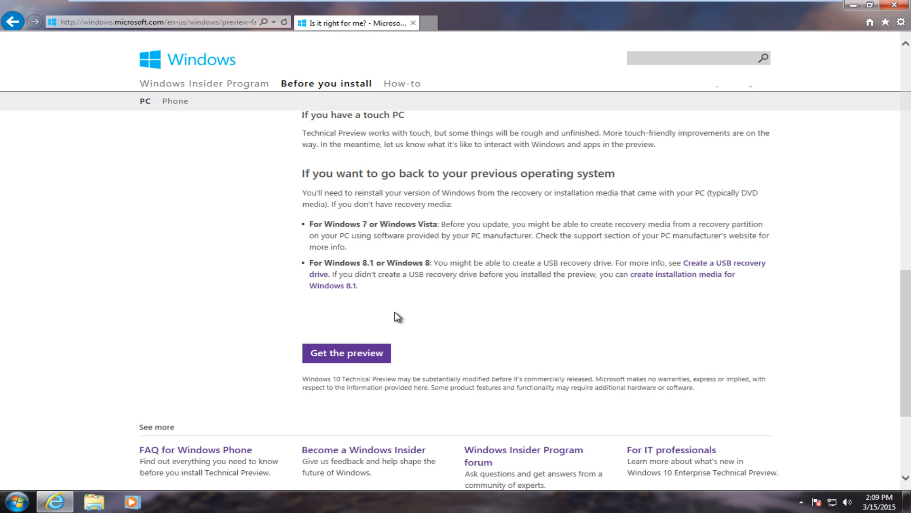
{"action": "left_click", "coordinate": [346, 353]}
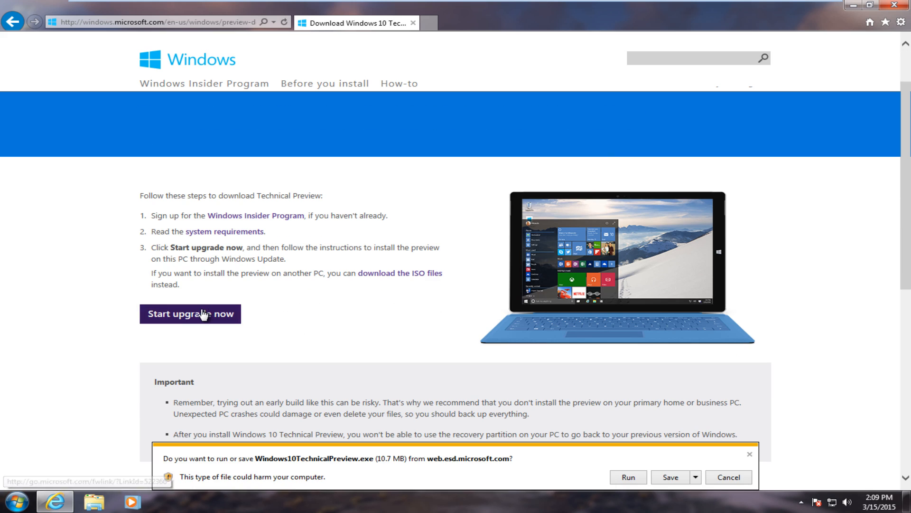
{"action": "mouse_move", "coordinate": [298, 388]}
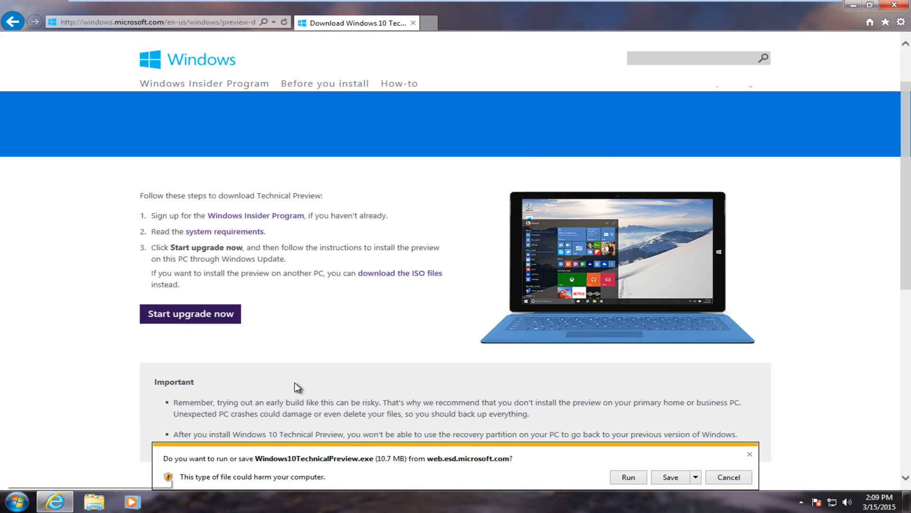
Step: Run the downloaded Windows10TechnicalPreview.exe from the download bar
{"action": "left_click", "coordinate": [670, 476]}
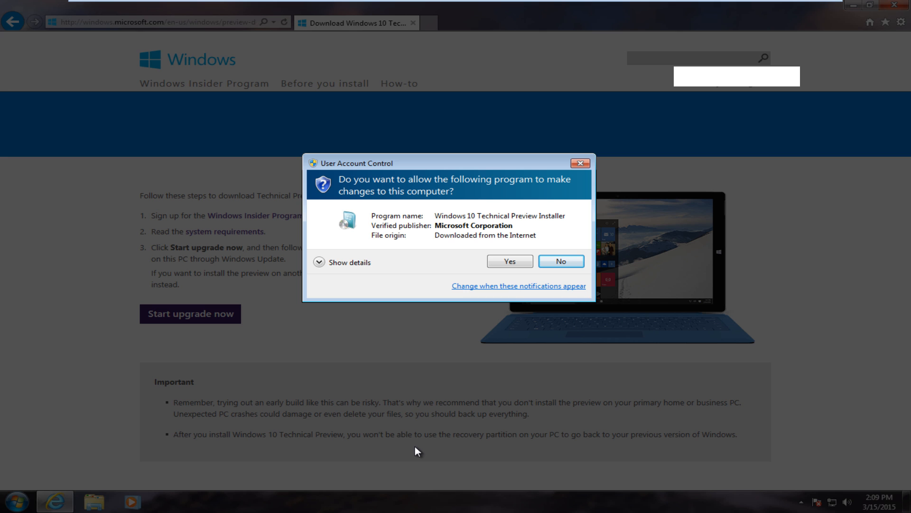
Step: Allow the installer to make changes, then restart the PC when preparation finishes
{"action": "left_click", "coordinate": [510, 261]}
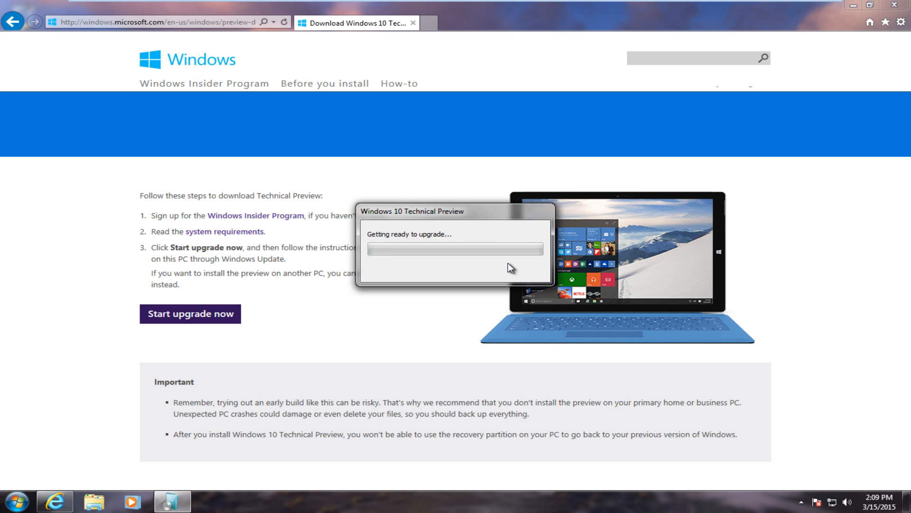
{"action": "mouse_move", "coordinate": [409, 272]}
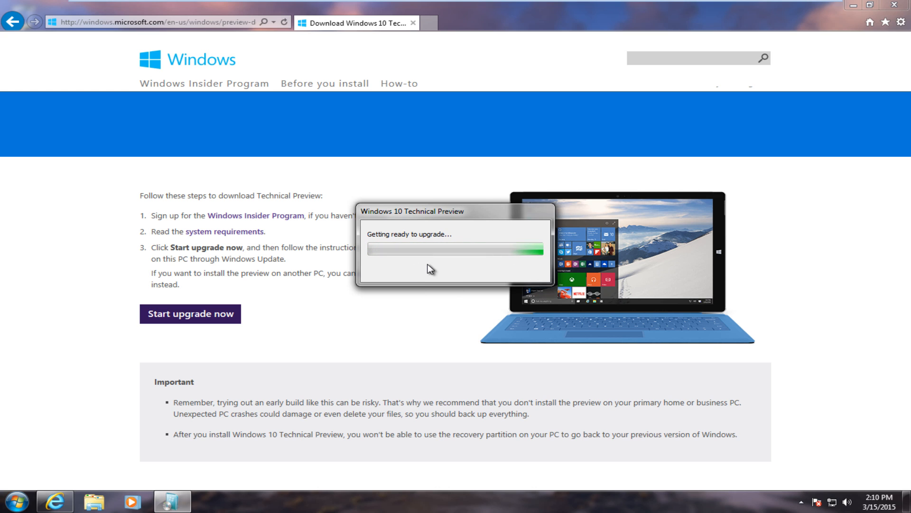
{"action": "mouse_move", "coordinate": [440, 292]}
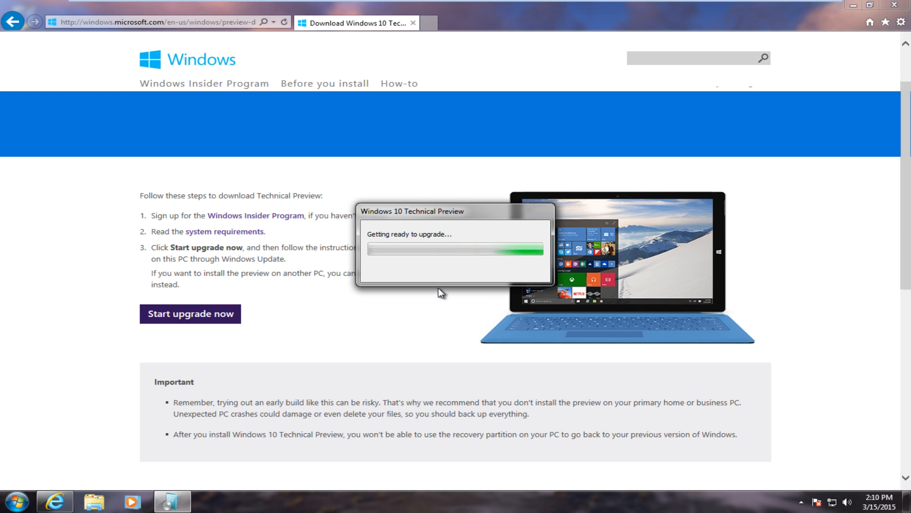
{"action": "mouse_move", "coordinate": [370, 298]}
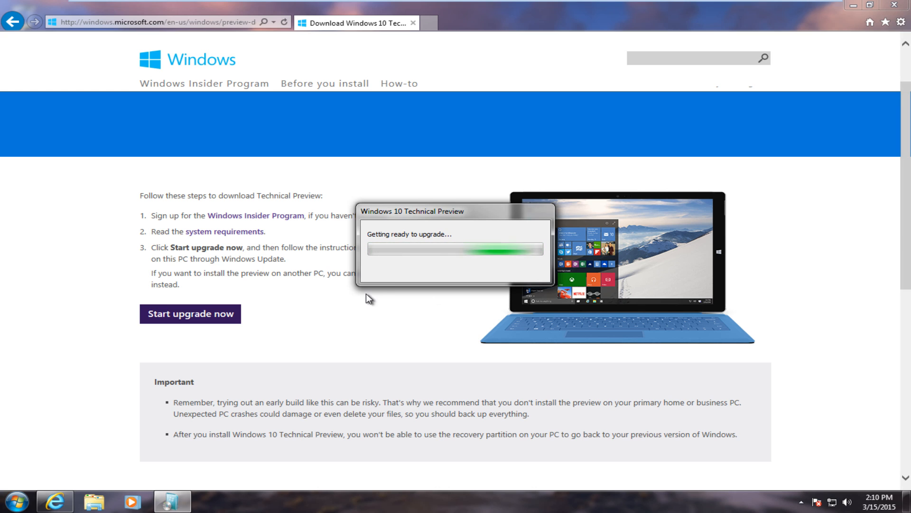
{"action": "mouse_move", "coordinate": [437, 318]}
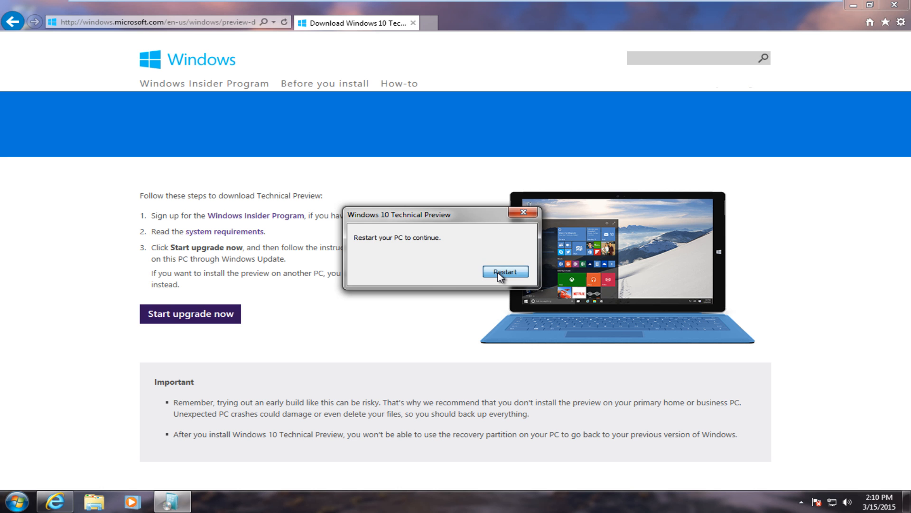
{"action": "left_click", "coordinate": [504, 272]}
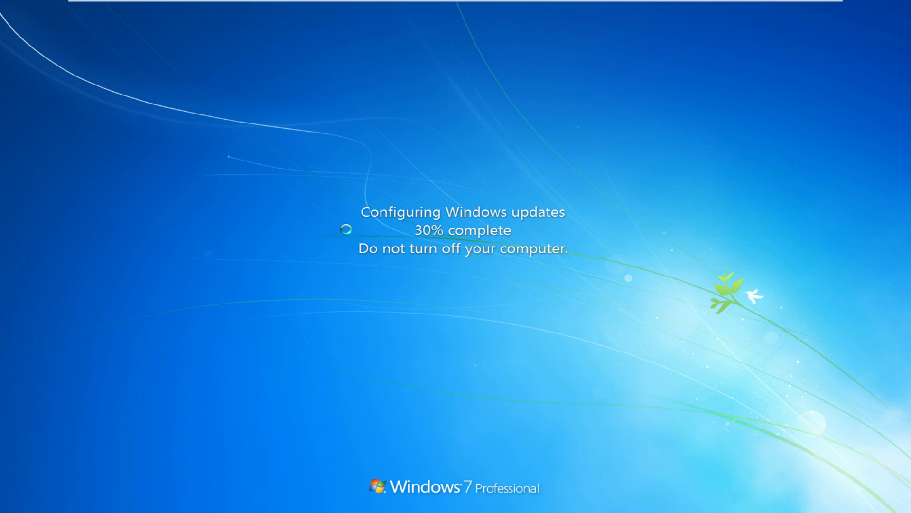
{"action": "mouse_move", "coordinate": [496, 279]}
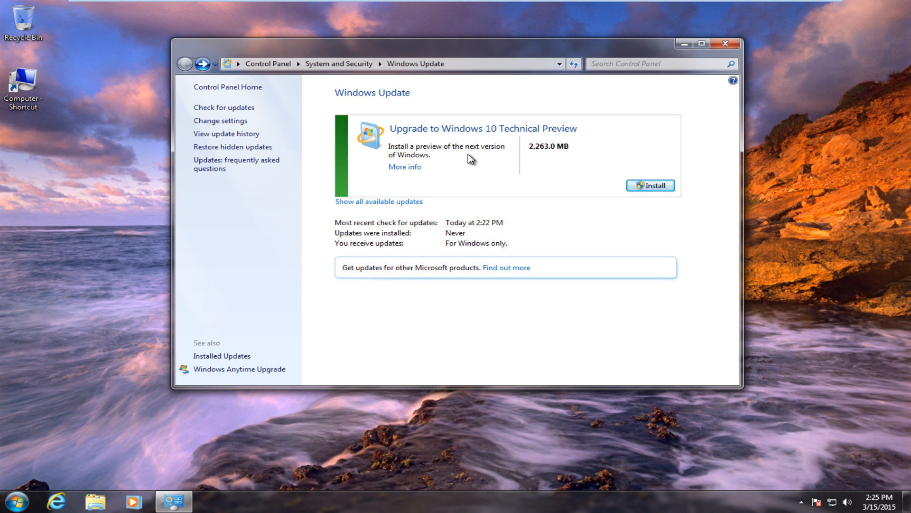
{"action": "mouse_move", "coordinate": [483, 167]}
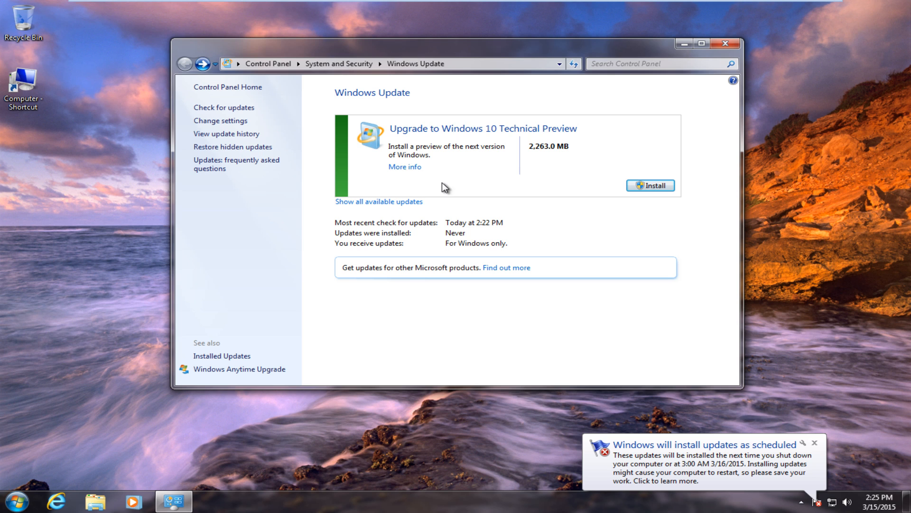
{"action": "mouse_move", "coordinate": [477, 155]}
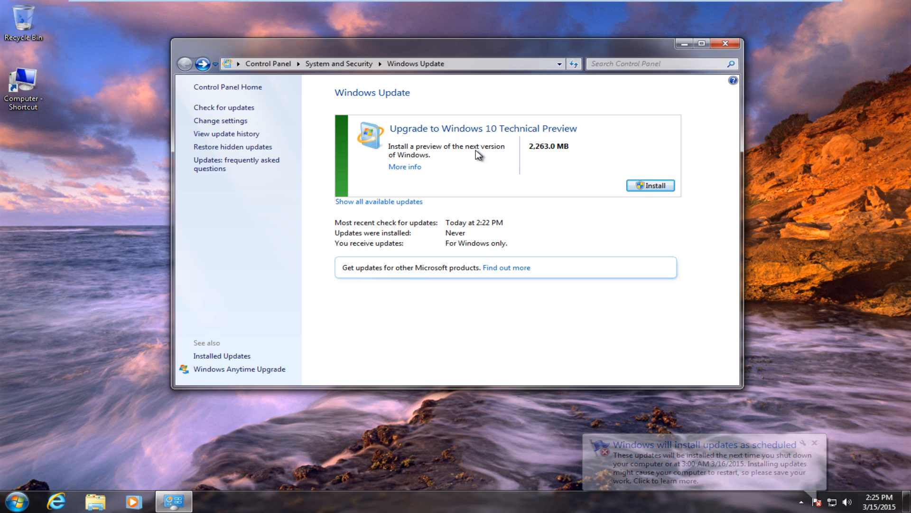
Step: Review the 2,263.0 MB Upgrade to Windows 10 Technical Preview entry in Windows Update
{"action": "left_click", "coordinate": [813, 442]}
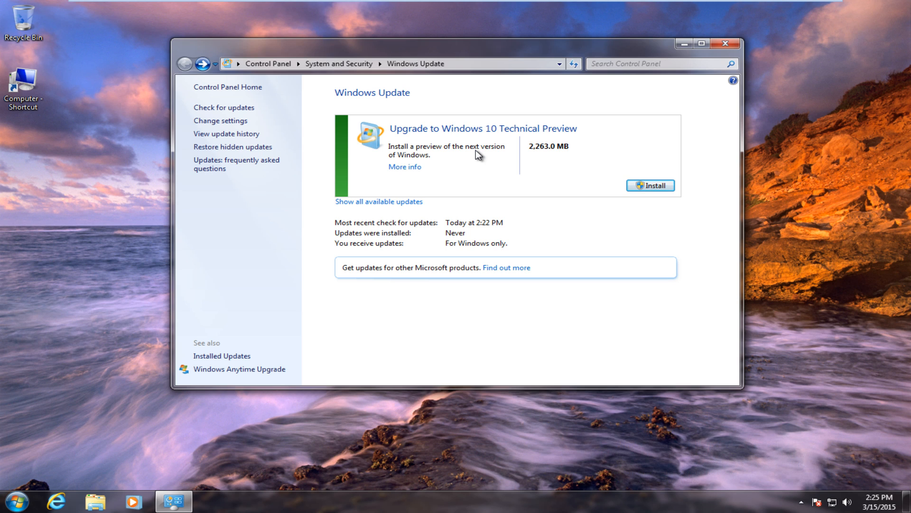
{"action": "mouse_move", "coordinate": [405, 167]}
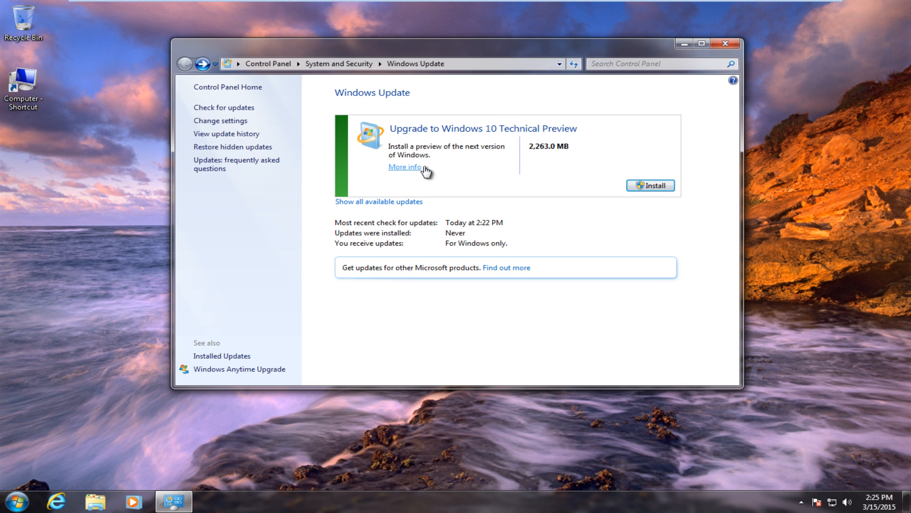
{"action": "mouse_move", "coordinate": [501, 166]}
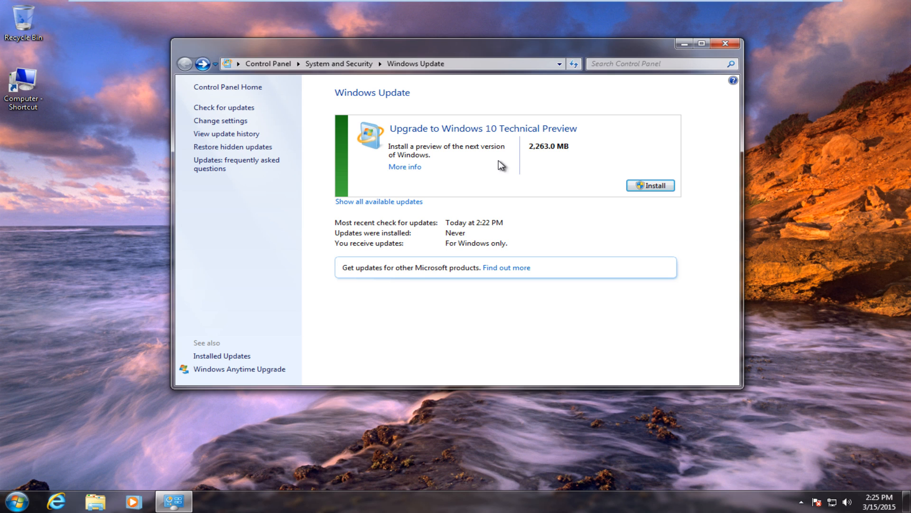
{"action": "mouse_move", "coordinate": [545, 154]}
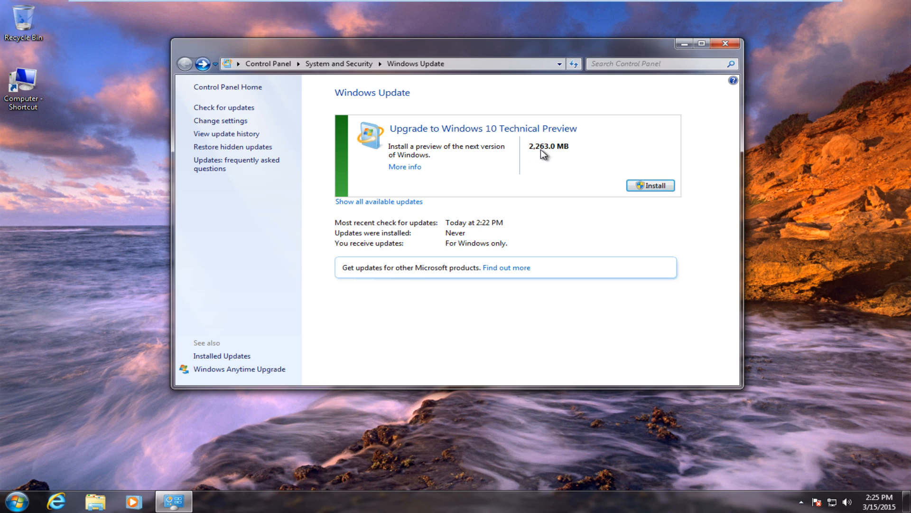
{"action": "mouse_move", "coordinate": [390, 140]}
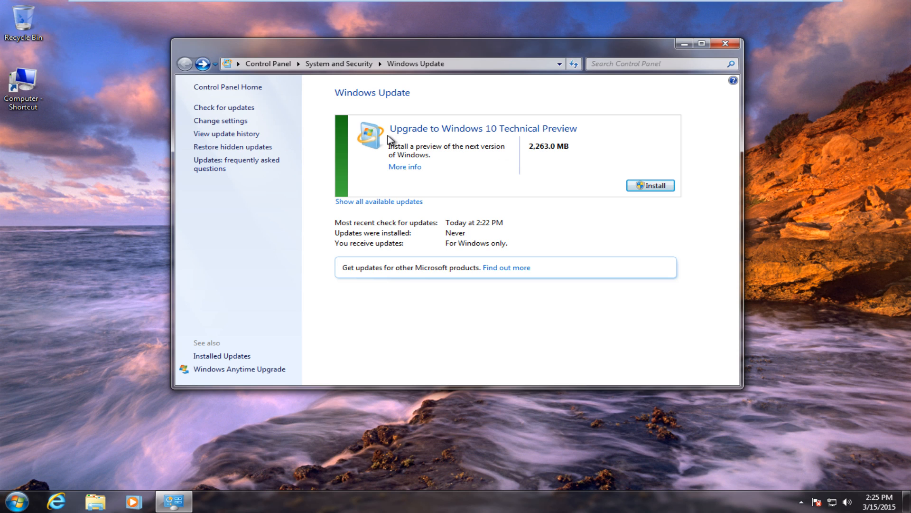
{"action": "mouse_move", "coordinate": [567, 135]}
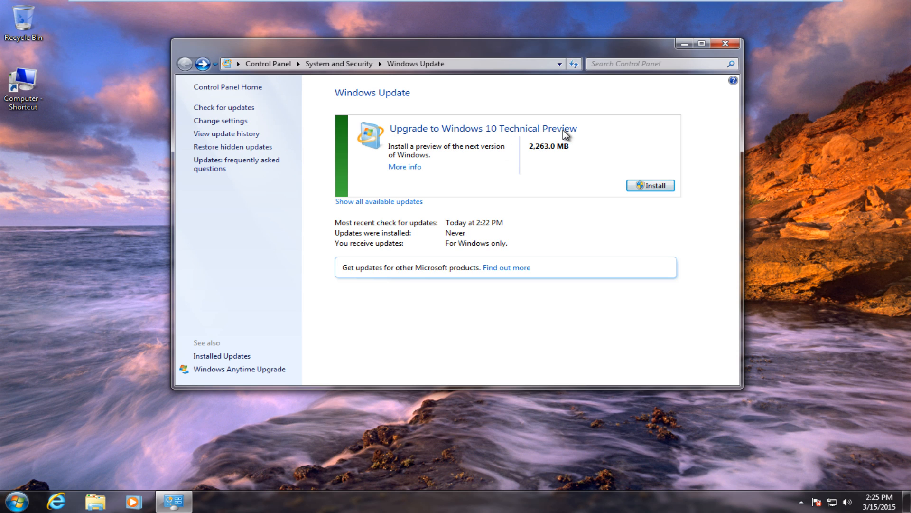
{"action": "mouse_move", "coordinate": [472, 163]}
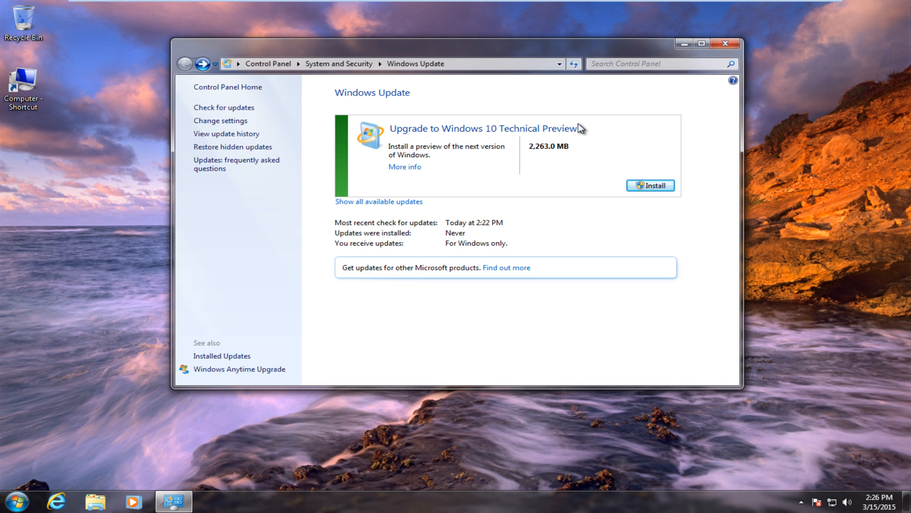
{"action": "mouse_move", "coordinate": [650, 185]}
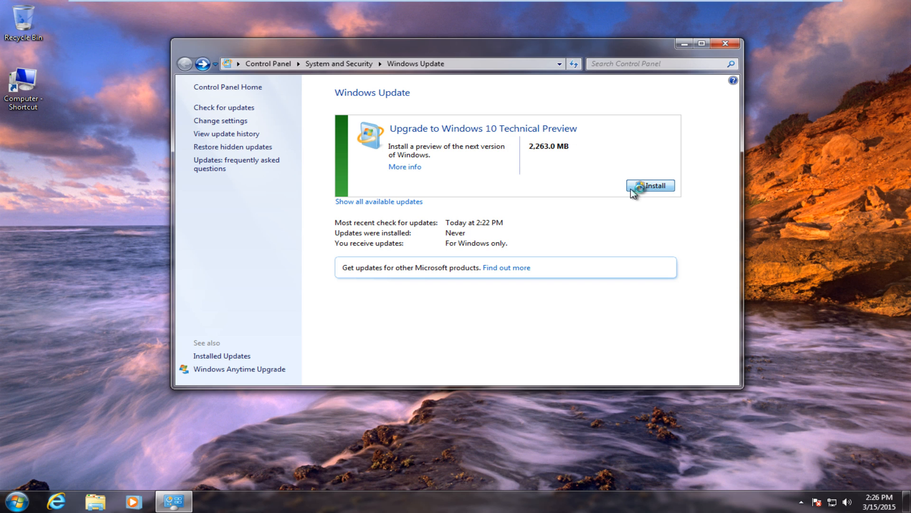
Step: Install the 2,263.0 MB Windows 10 Technical Preview upgrade from Windows Update
{"action": "left_click", "coordinate": [650, 185]}
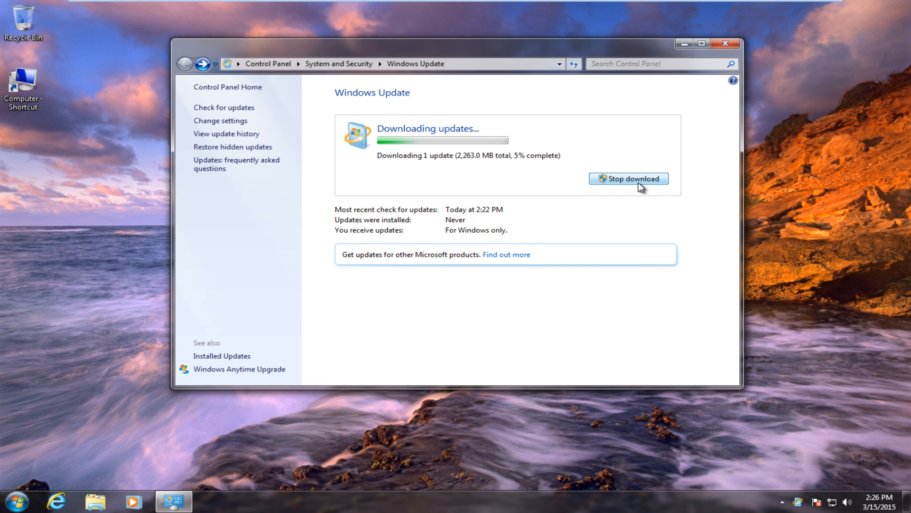
{"action": "mouse_move", "coordinate": [516, 166]}
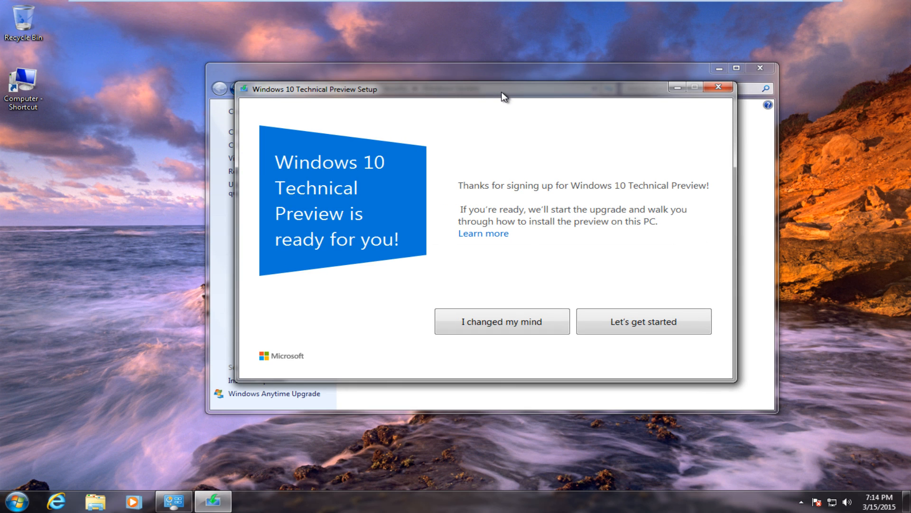
{"action": "mouse_move", "coordinate": [285, 116]}
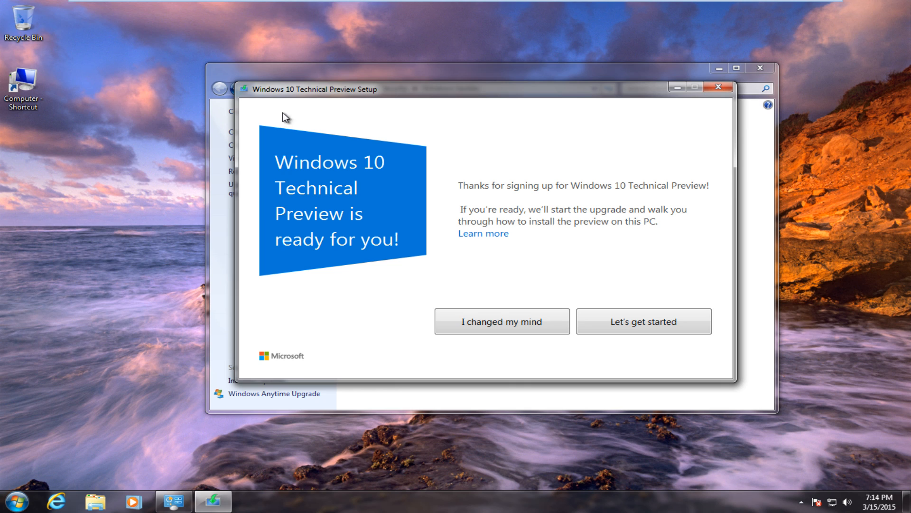
{"action": "mouse_move", "coordinate": [534, 190]}
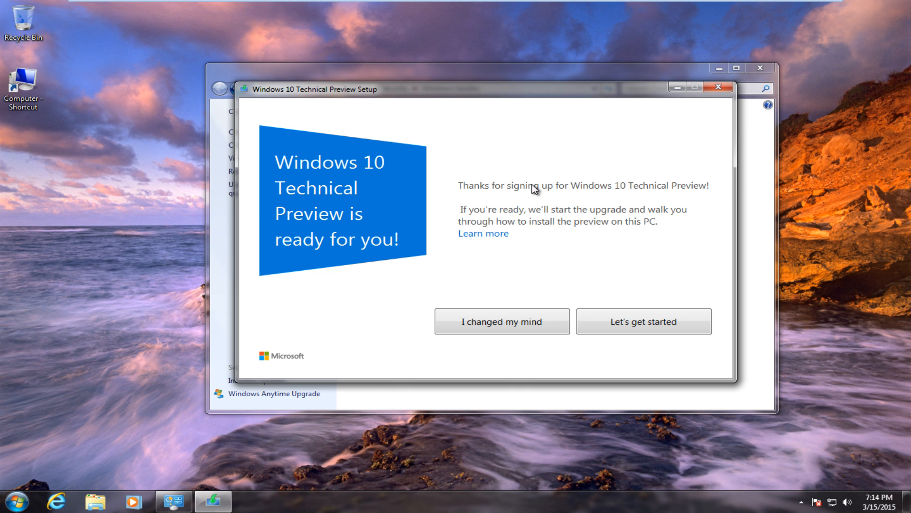
{"action": "mouse_move", "coordinate": [539, 198]}
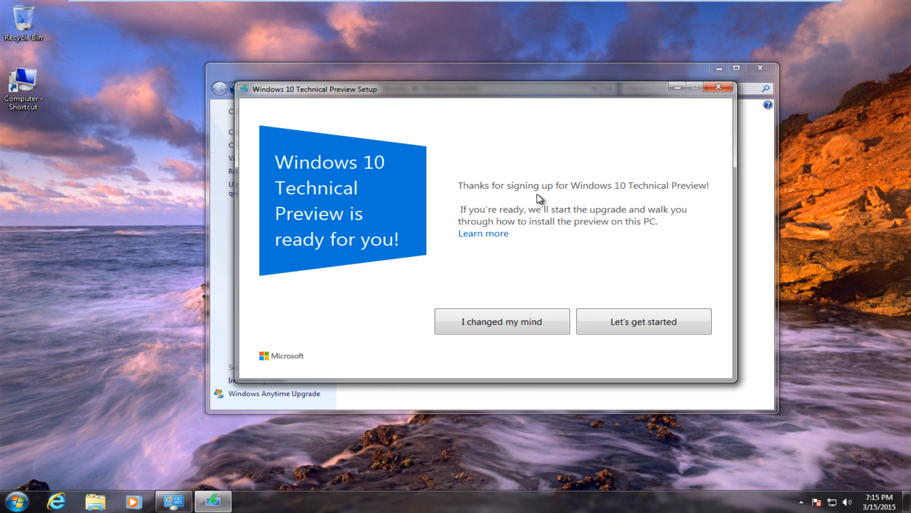
{"action": "mouse_move", "coordinate": [444, 359]}
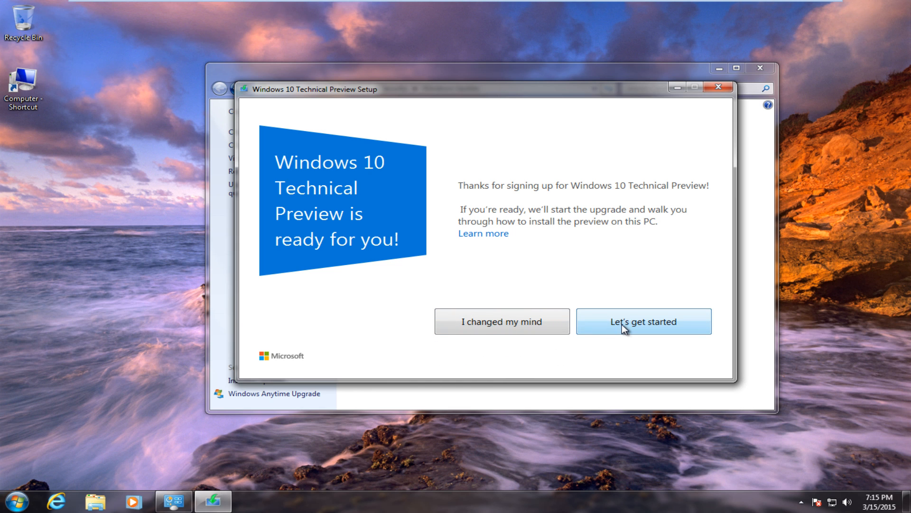
Step: Read through and accept the Windows 10 Technical Preview license terms
{"action": "left_click", "coordinate": [642, 322]}
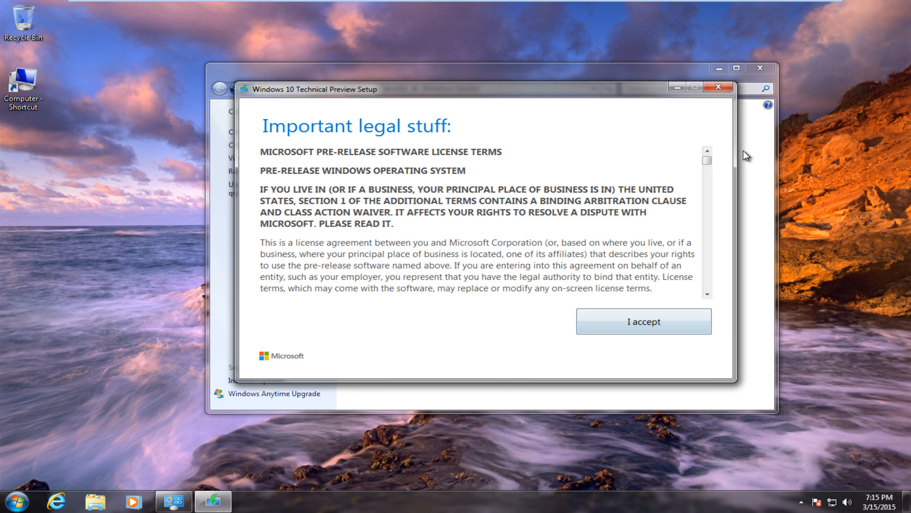
{"action": "scroll", "scroll_direction": "down", "scroll_amount": 3}
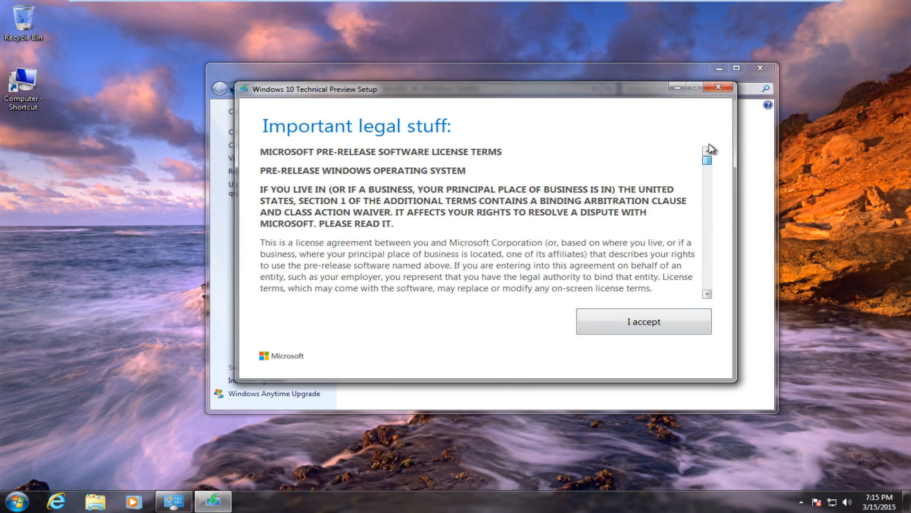
{"action": "left_click", "coordinate": [707, 294]}
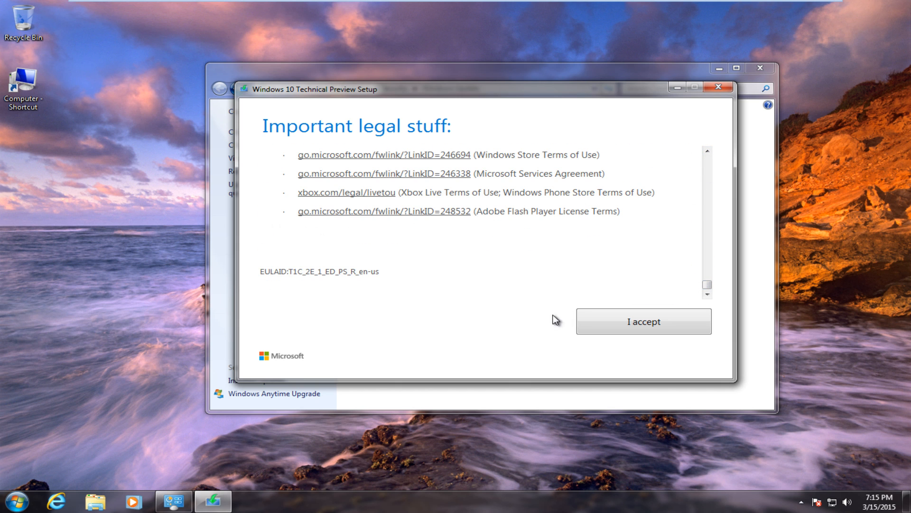
{"action": "left_click", "coordinate": [643, 321]}
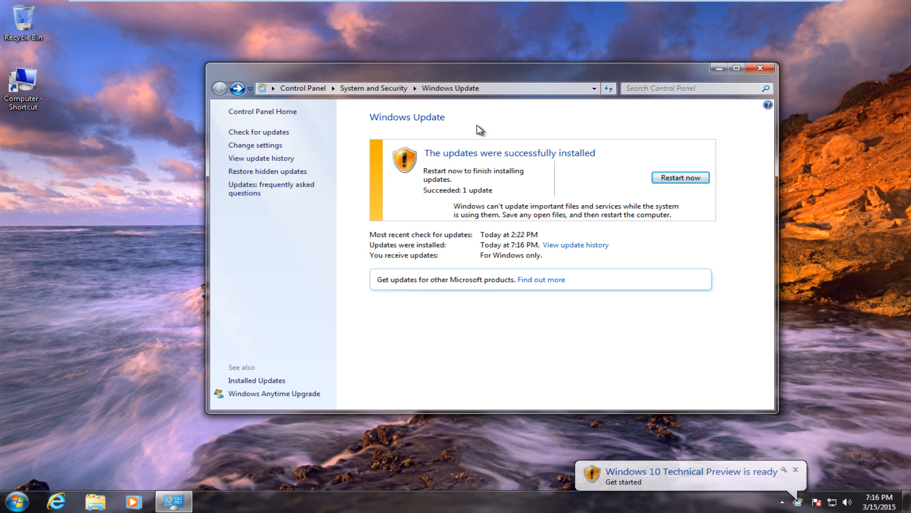
Step: Close the update status window and follow the 'Windows 10 Technical Preview is ready' notification
{"action": "left_click", "coordinate": [766, 68]}
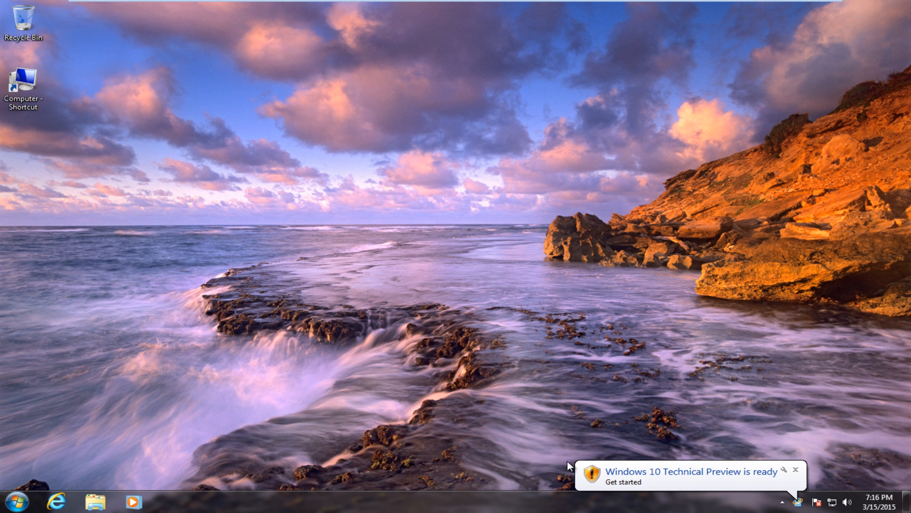
{"action": "left_click", "coordinate": [624, 481]}
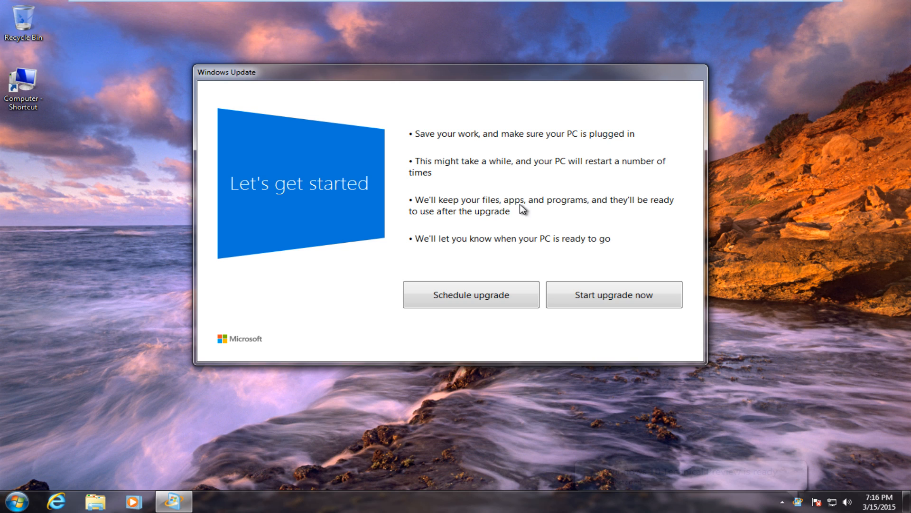
{"action": "mouse_move", "coordinate": [592, 256]}
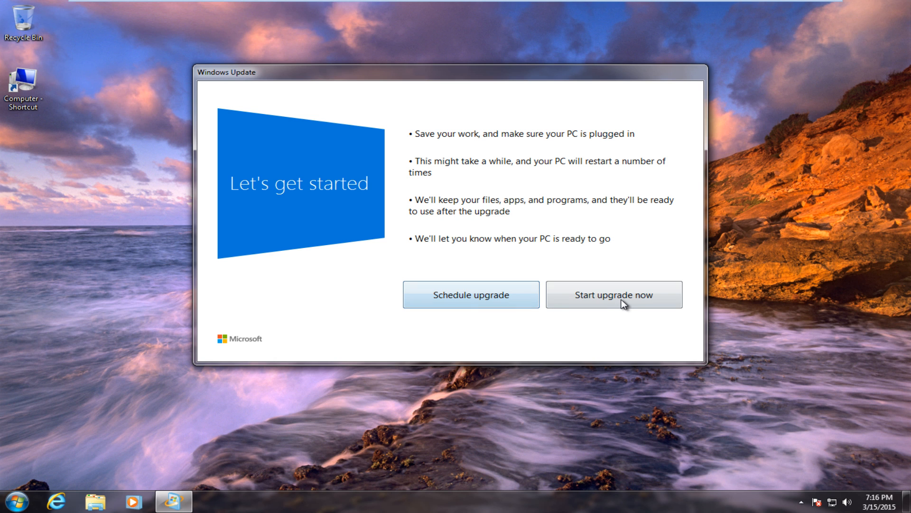
Step: Start the Windows 10 upgrade now instead of scheduling it
{"action": "left_click", "coordinate": [613, 295]}
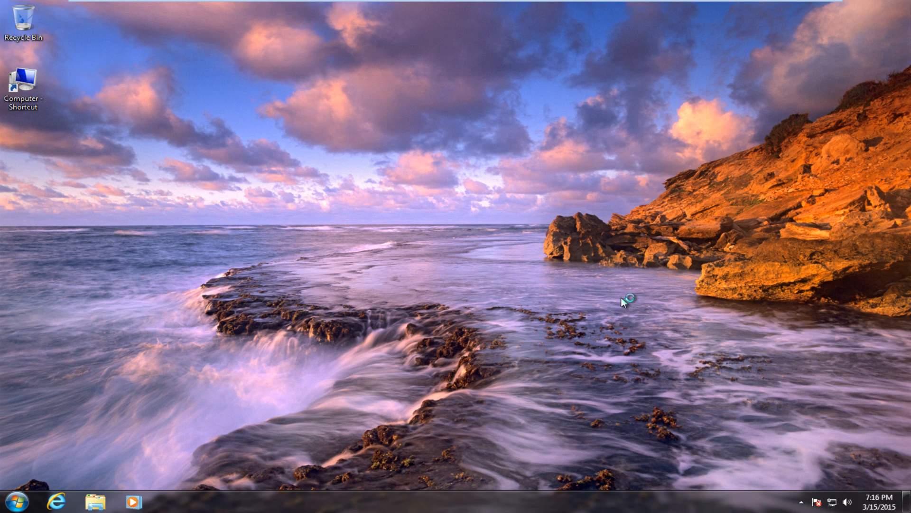
{"action": "left_click", "coordinate": [11, 502]}
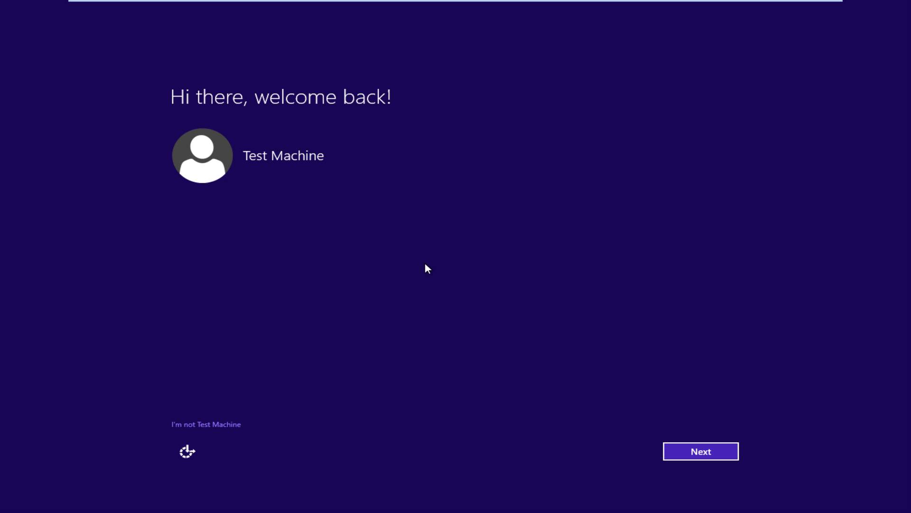
{"action": "mouse_move", "coordinate": [196, 186]}
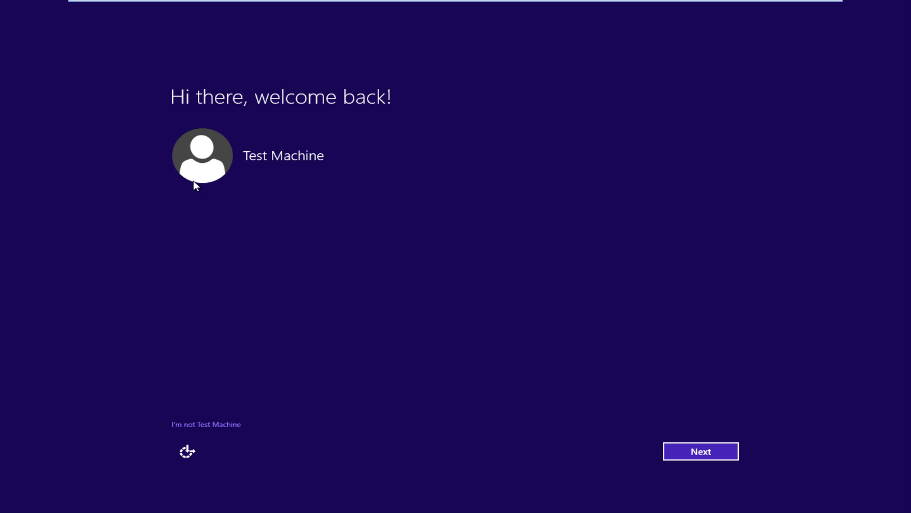
{"action": "mouse_move", "coordinate": [673, 465]}
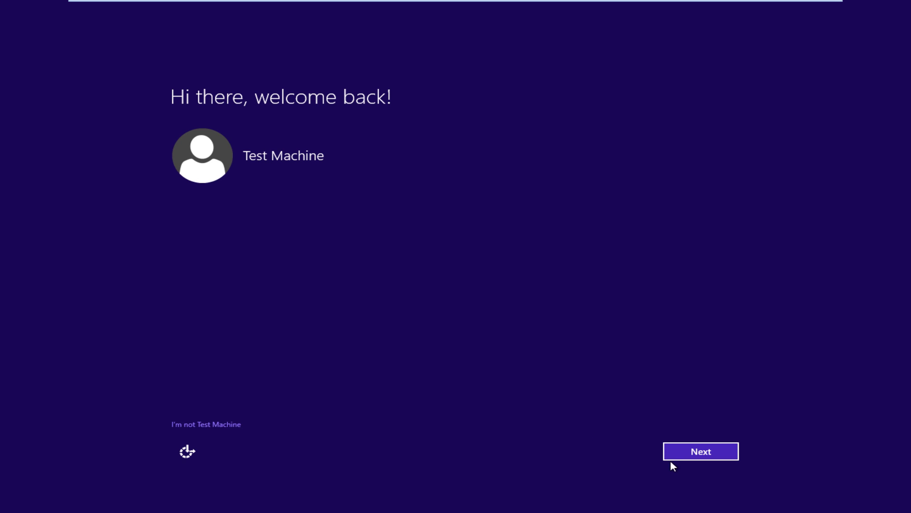
Step: Continue as the Test Machine account and use express settings to reach the Windows 10 desktop
{"action": "left_click", "coordinate": [700, 451]}
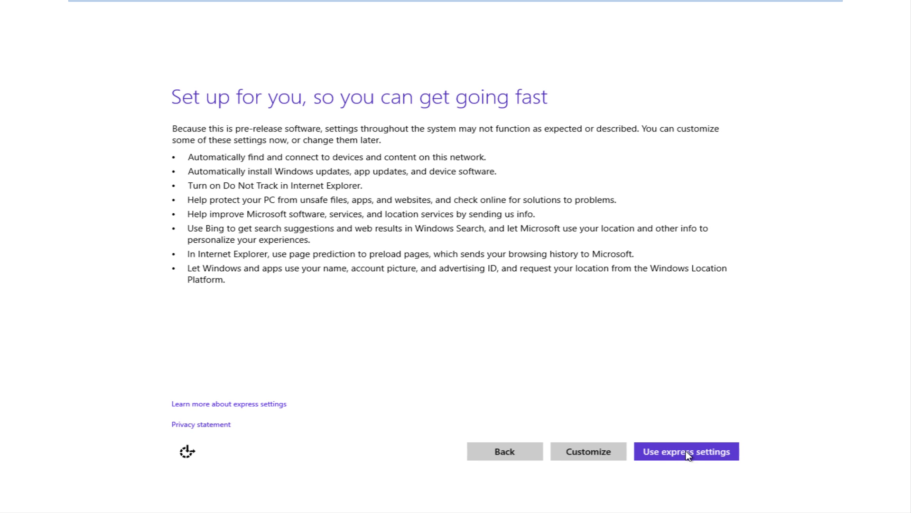
{"action": "left_click", "coordinate": [686, 451]}
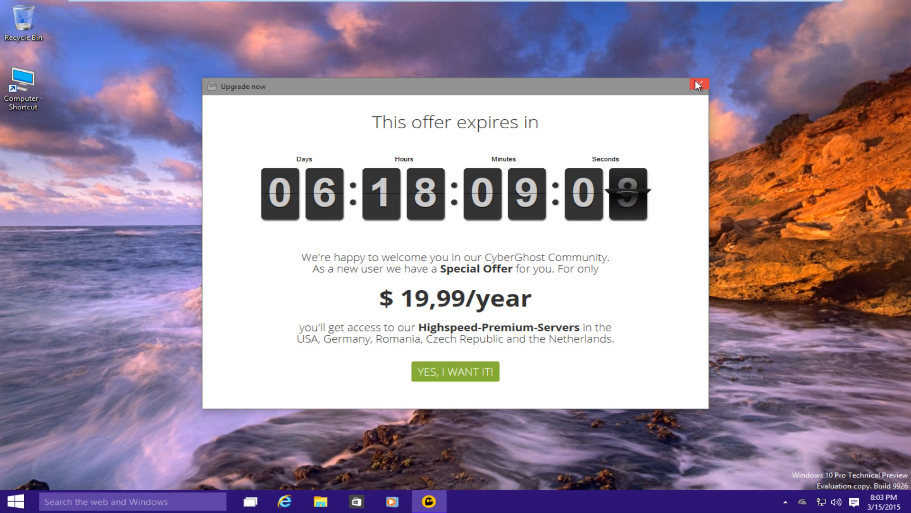
Step: Close the CyberGhost special-offer window, leaving a clear Windows 10 Technical Preview desktop
{"action": "left_click", "coordinate": [697, 86]}
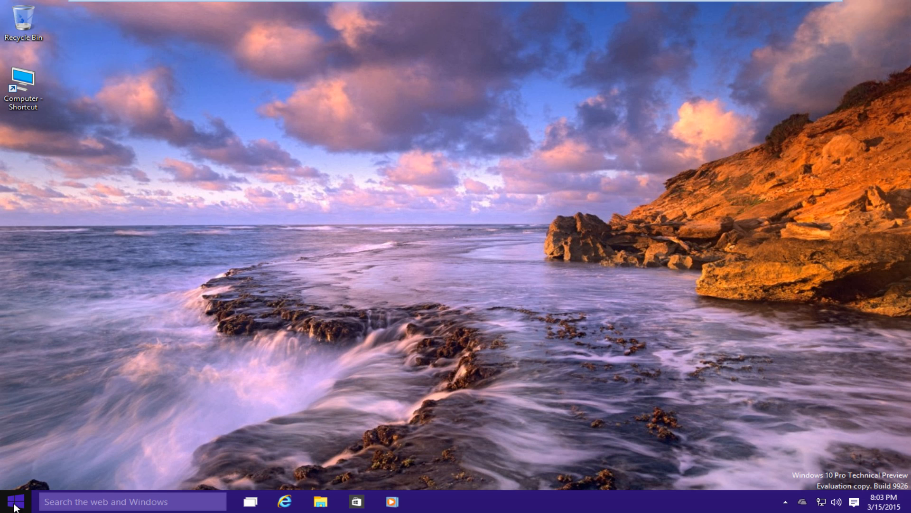
{"action": "mouse_move", "coordinate": [320, 501]}
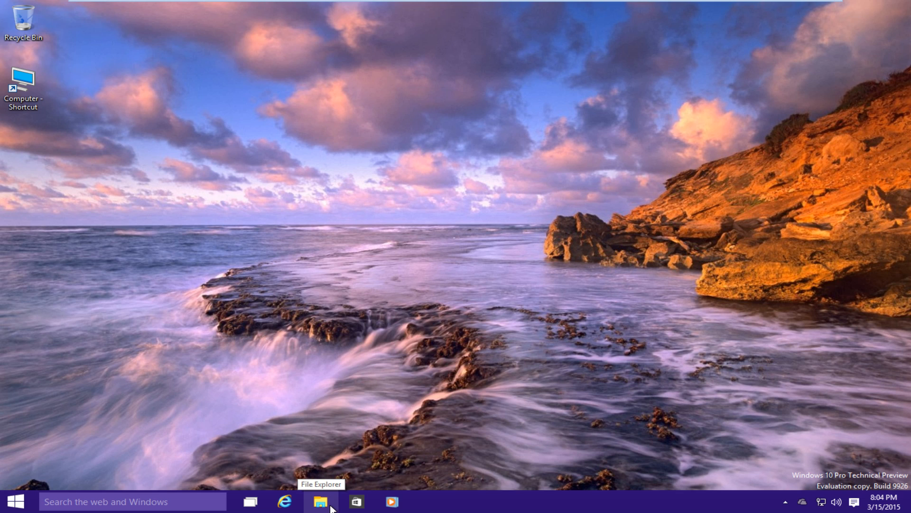
{"action": "mouse_move", "coordinate": [371, 279]}
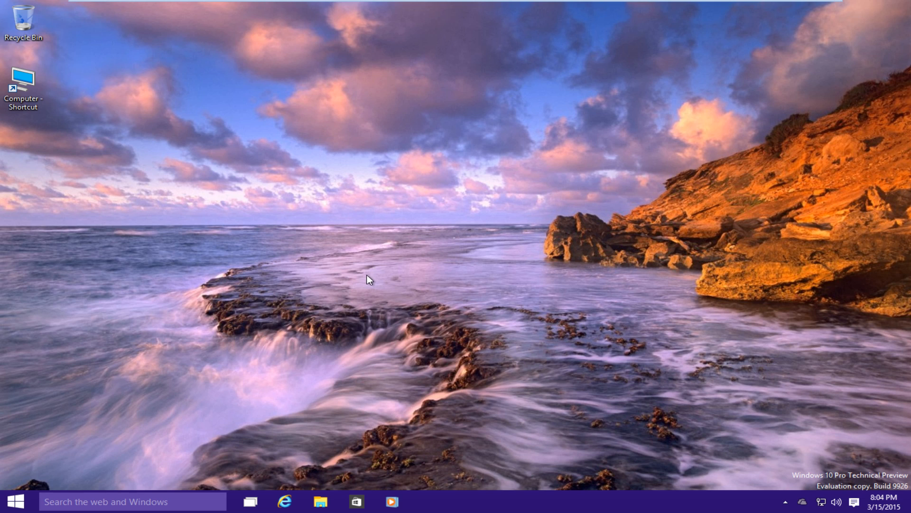
{"action": "mouse_move", "coordinate": [347, 267]}
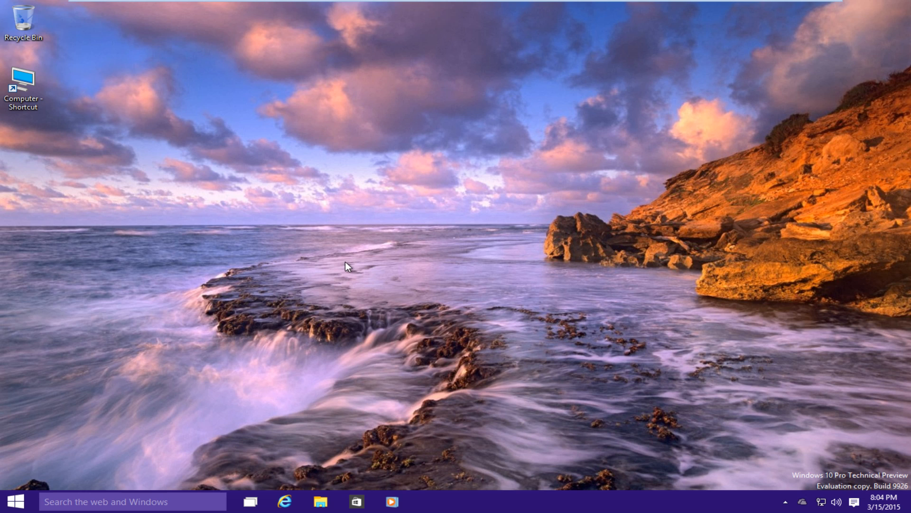
{"action": "mouse_move", "coordinate": [390, 352]}
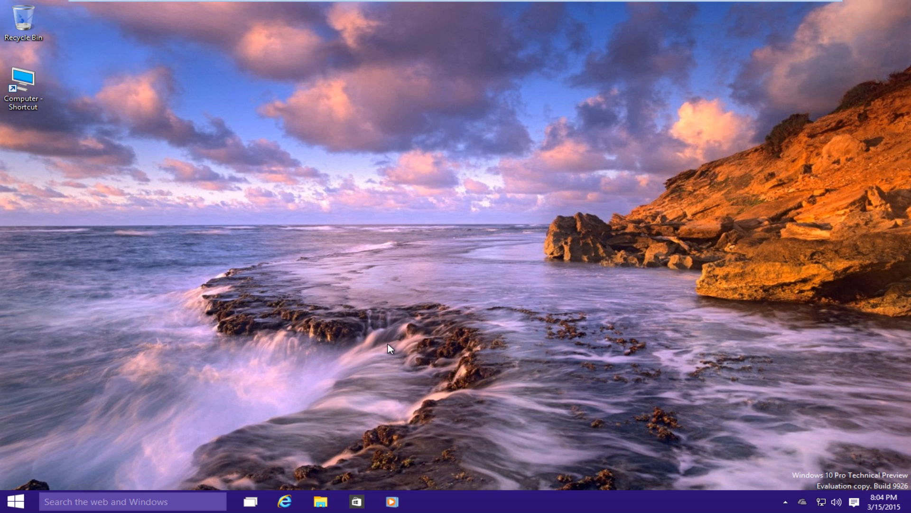
{"action": "mouse_move", "coordinate": [388, 346]}
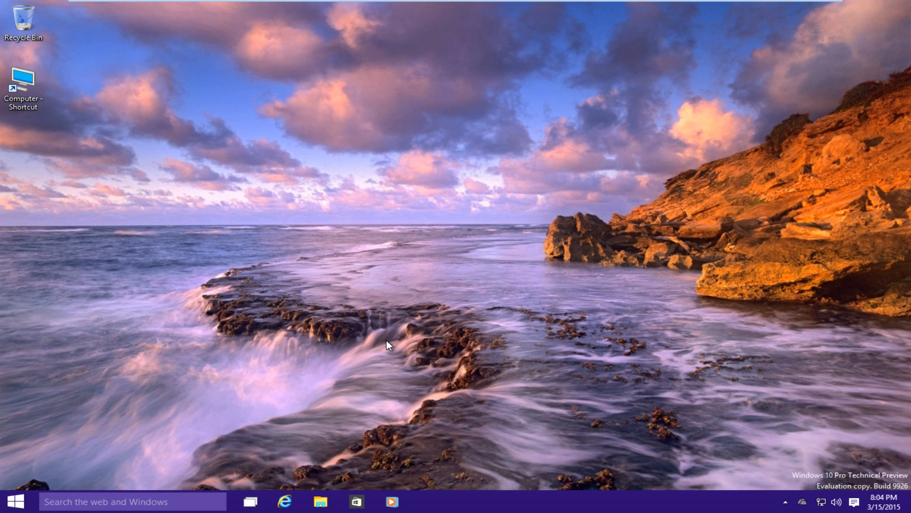
{"action": "mouse_move", "coordinate": [230, 324]}
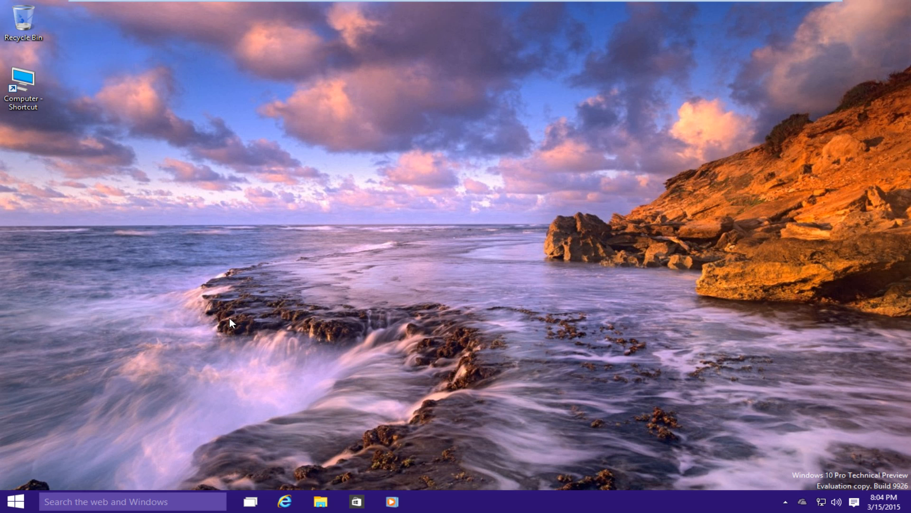
{"action": "mouse_move", "coordinate": [217, 319]}
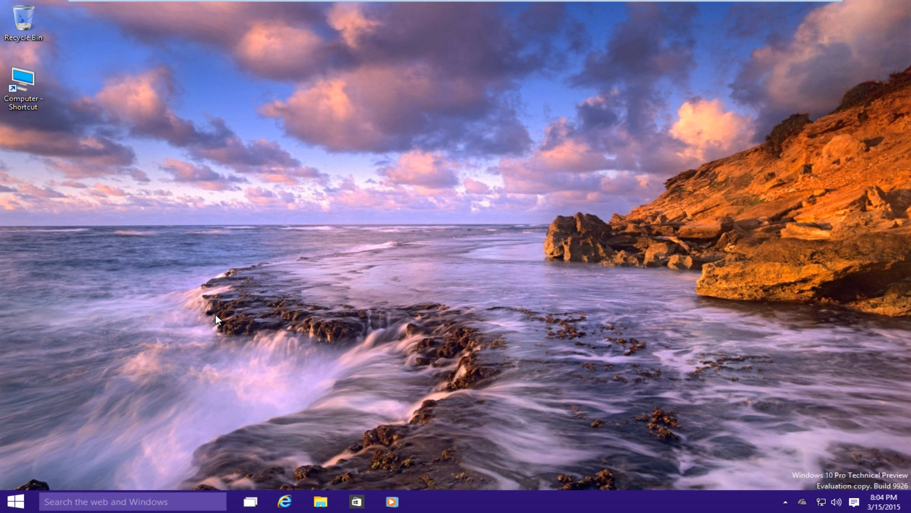
{"action": "mouse_move", "coordinate": [213, 308]}
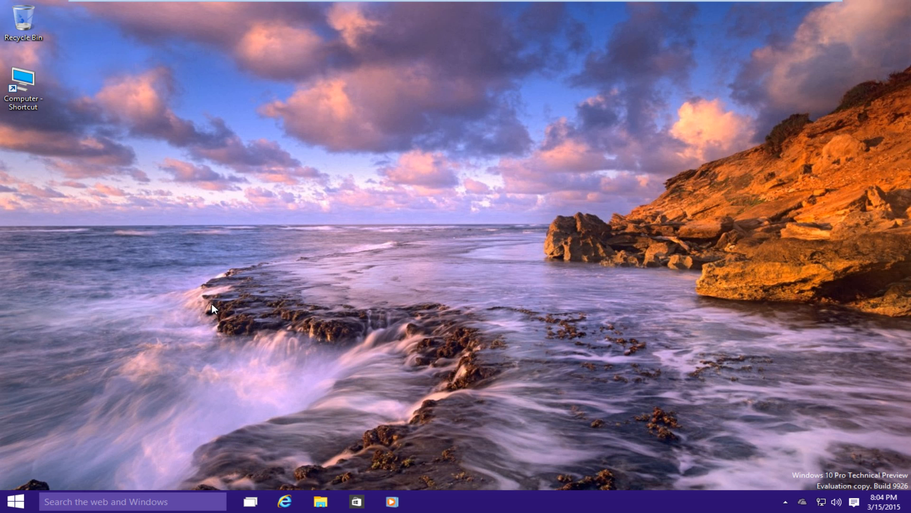
{"action": "mouse_move", "coordinate": [350, 231]}
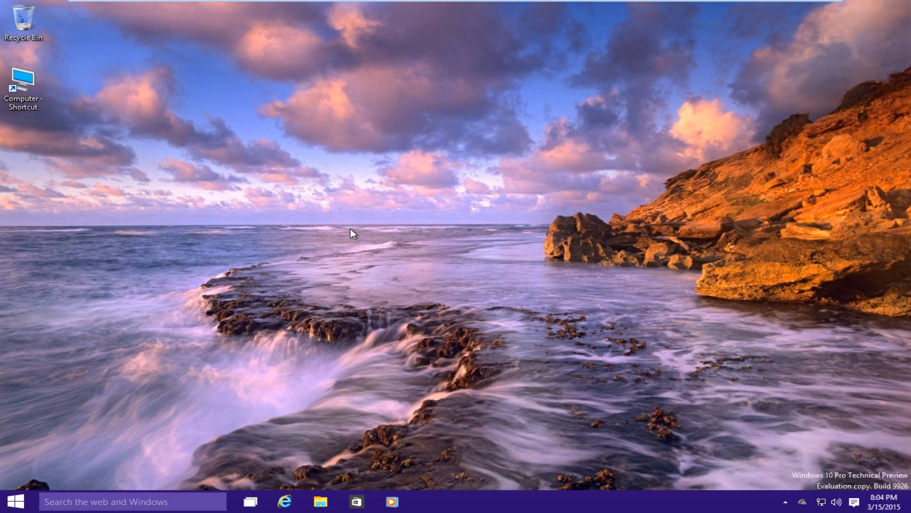
{"action": "mouse_move", "coordinate": [223, 337]}
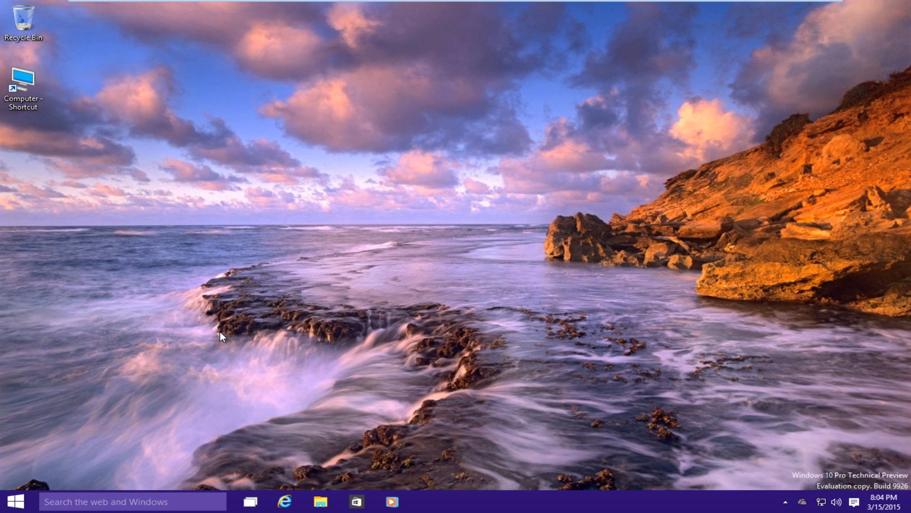
{"action": "mouse_move", "coordinate": [269, 335]}
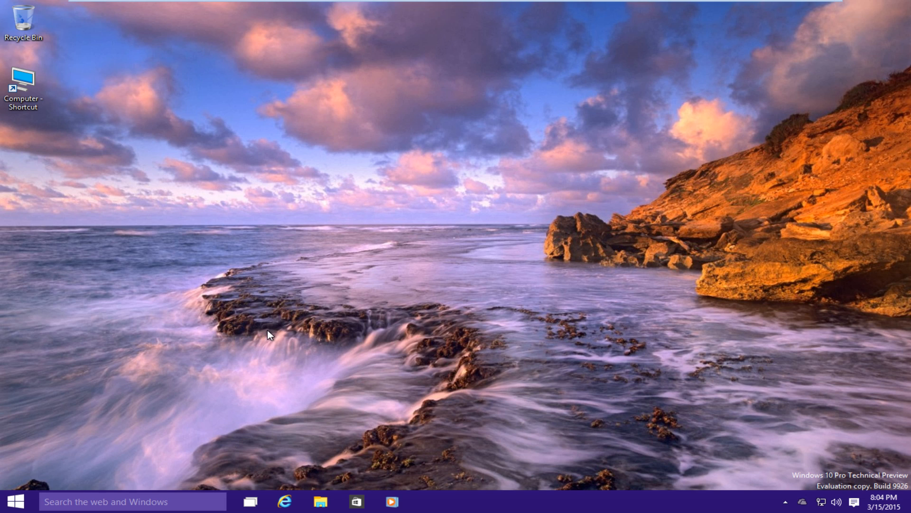